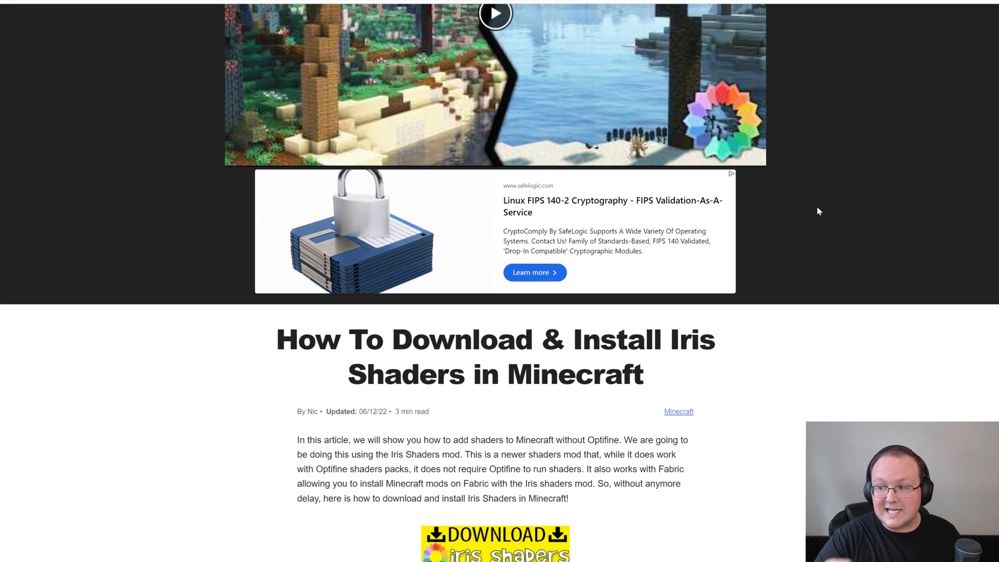
Step: Download the universal Iris Installer 3.2.0 jar into Downloads and dismiss the download history
scroll(down, 3)
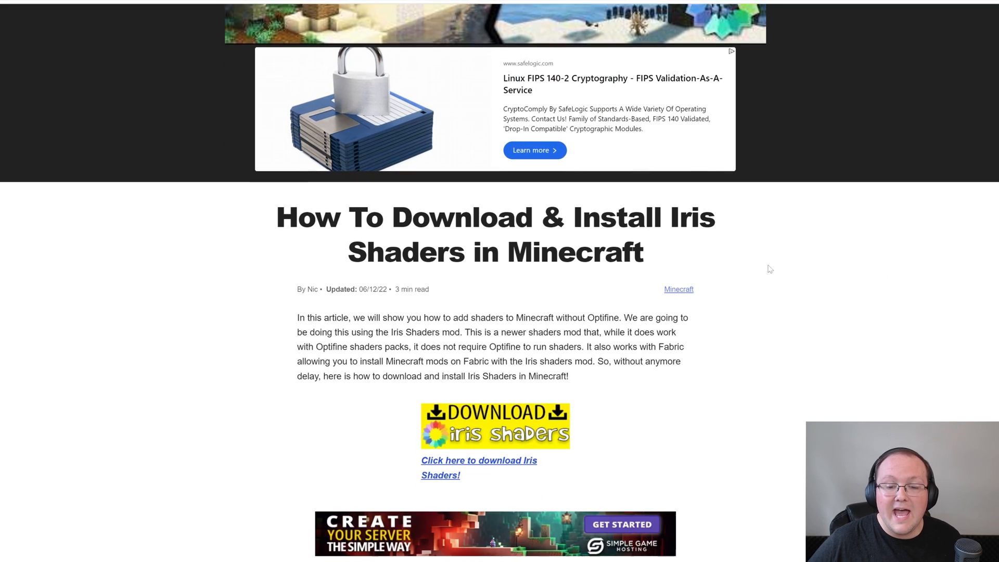
scroll(down, 3)
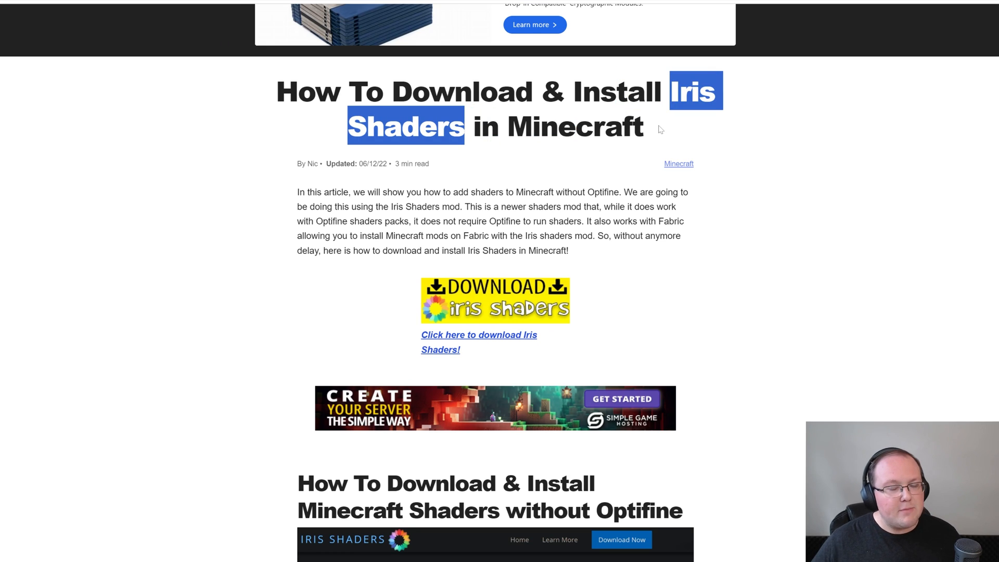
scroll(down, 3)
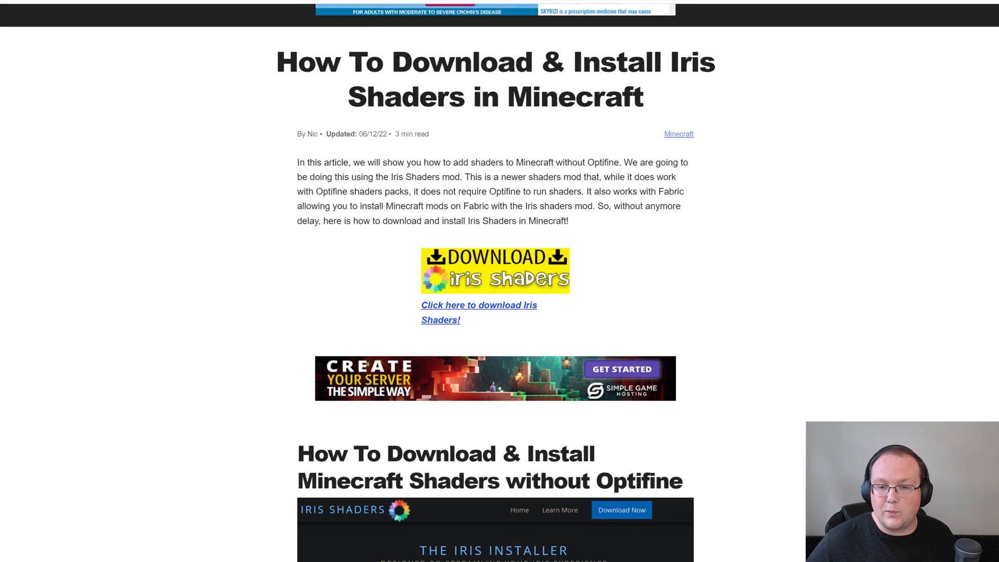
scroll(down, 3)
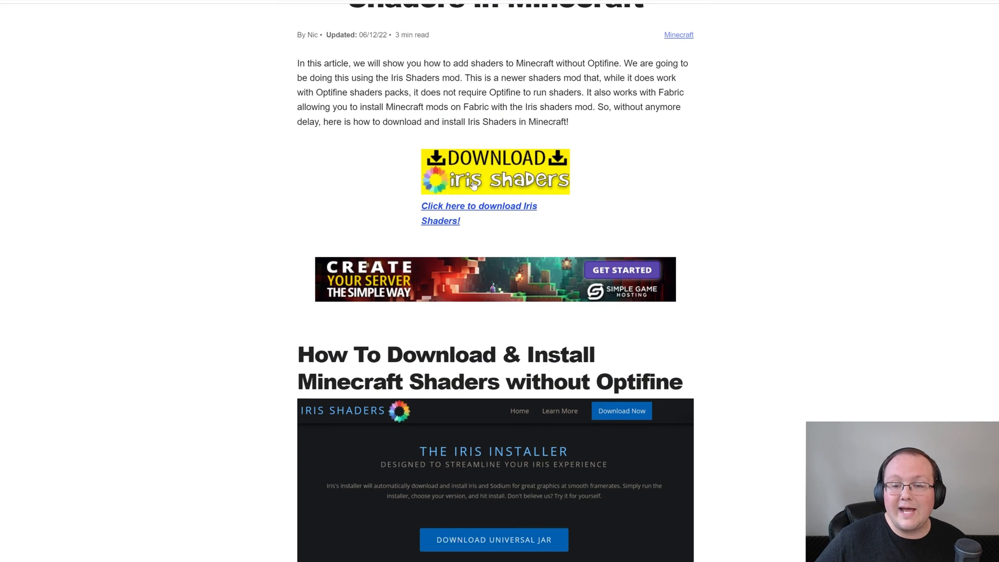
scroll(down, 3)
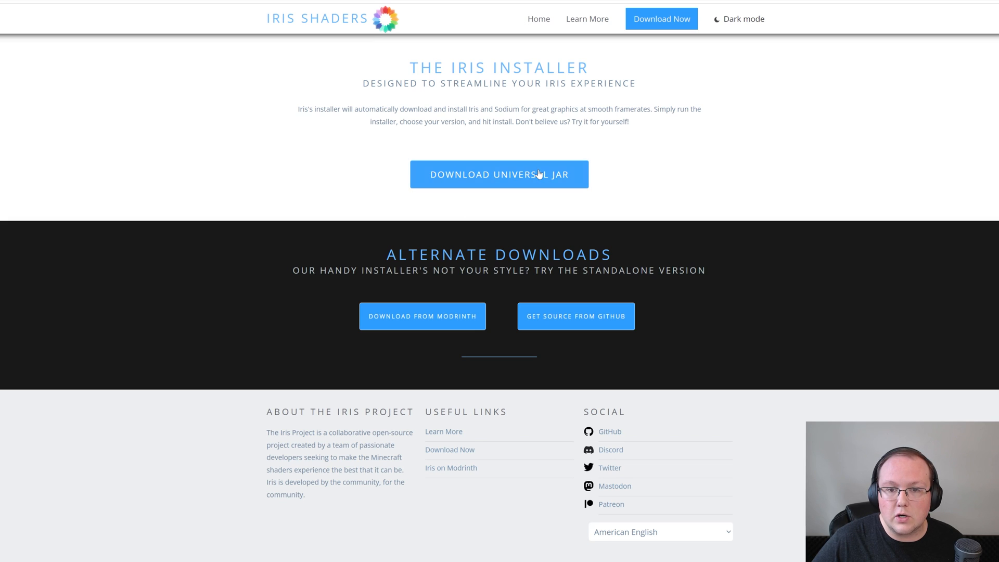
click(499, 174)
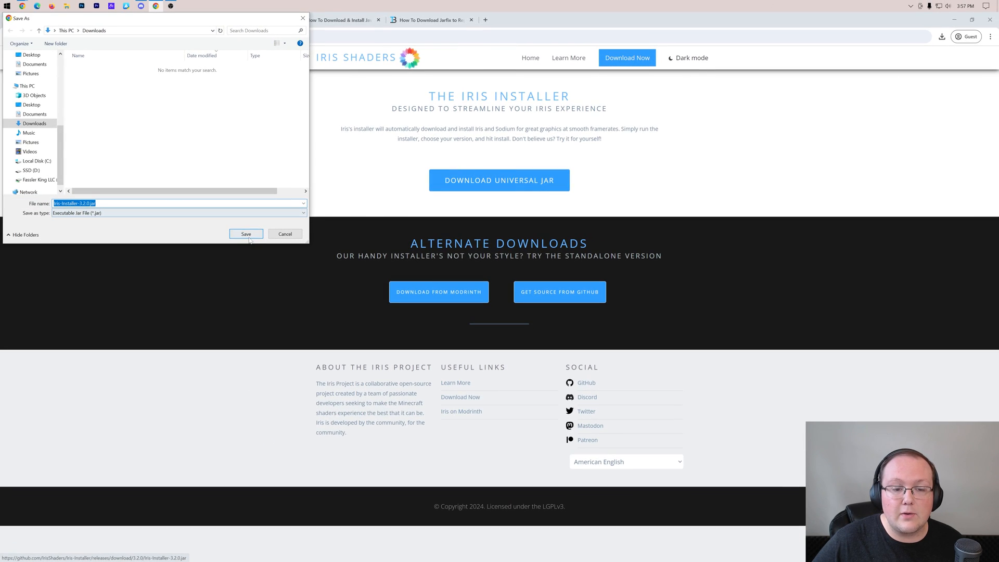
click(245, 234)
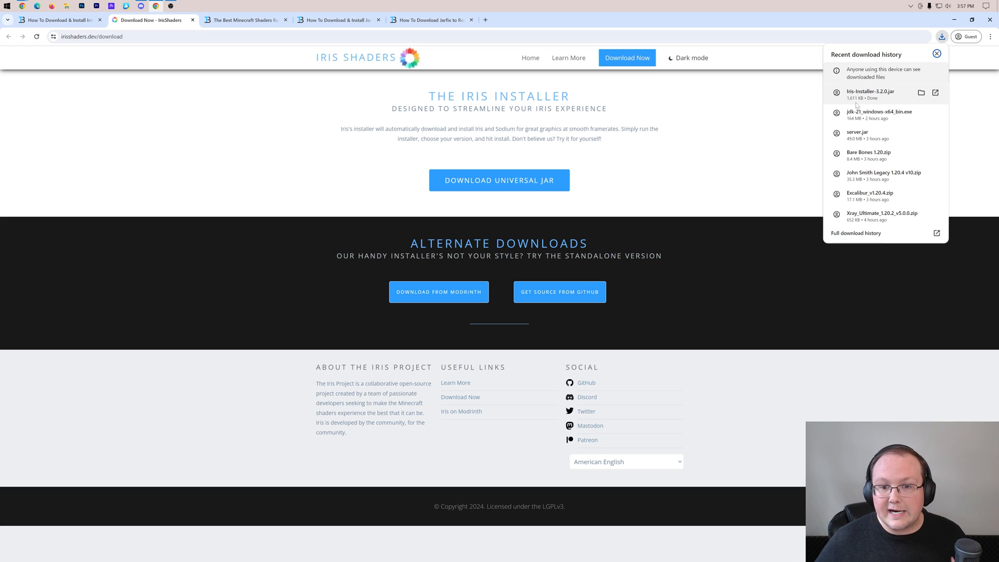
click(937, 53)
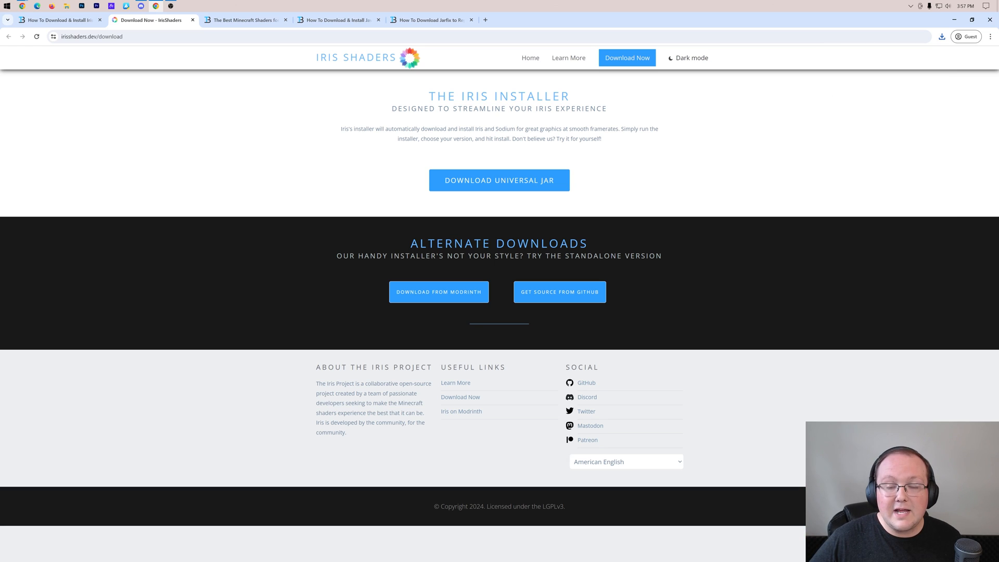
Step: Browse the best-shaders article through the BSL, MakeUp Ultra Fast and Vanilla Plus sections
click(245, 20)
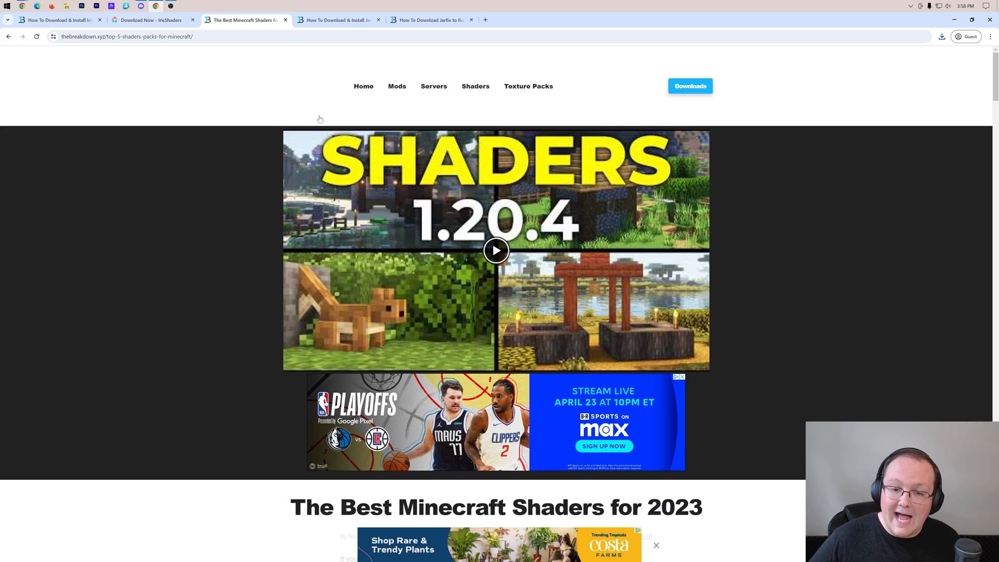
scroll(down, 3)
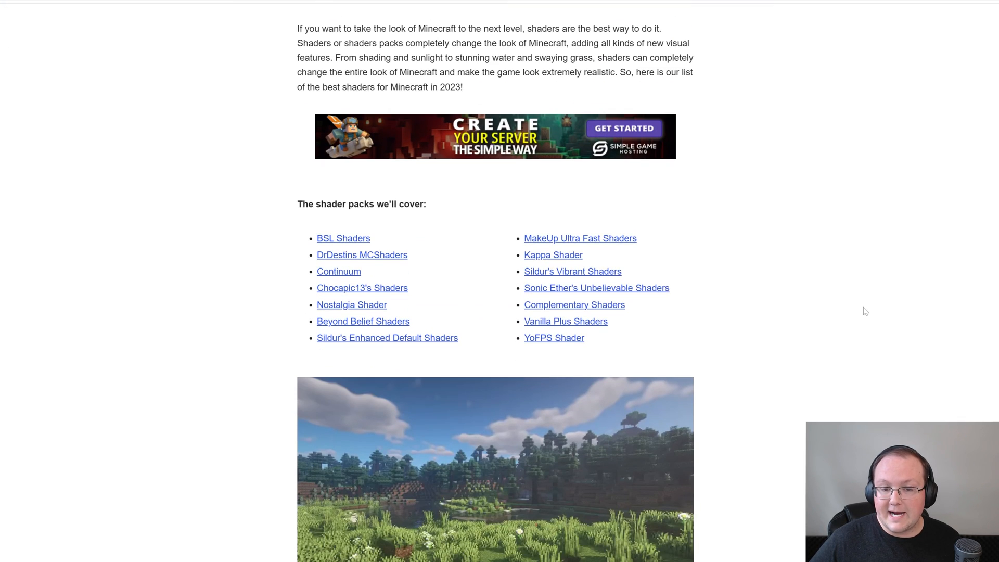
scroll(down, 3)
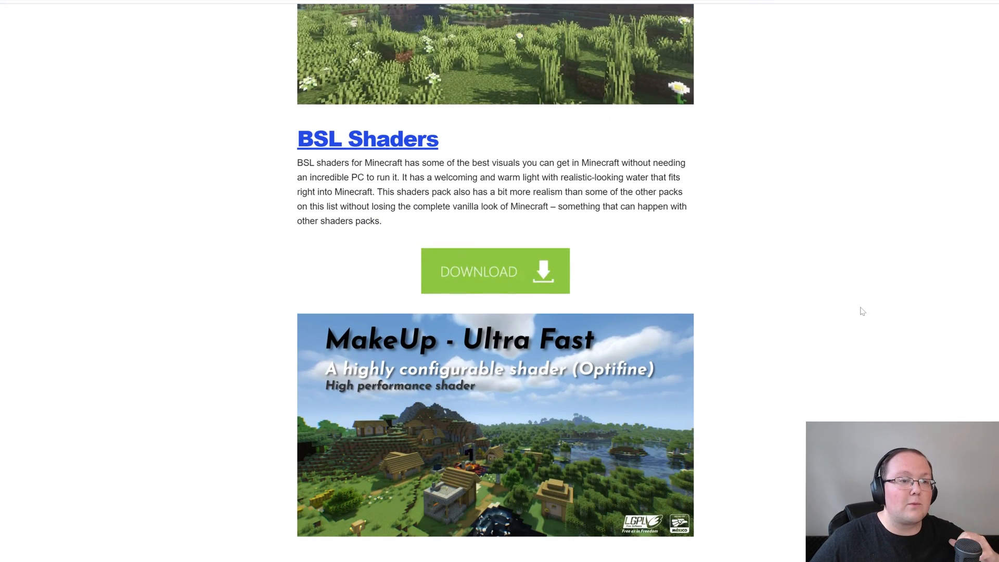
scroll(down, 3)
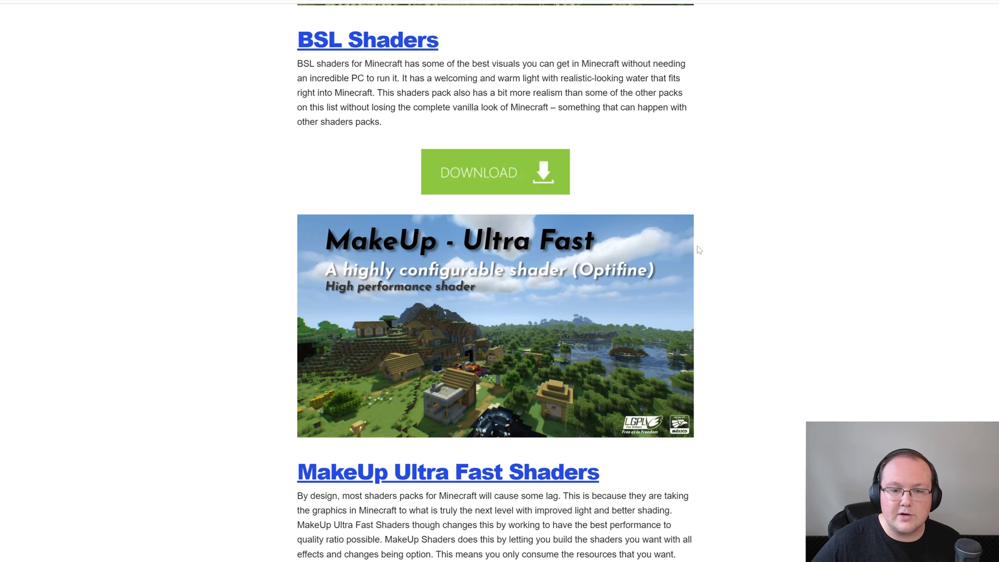
scroll(down, 3)
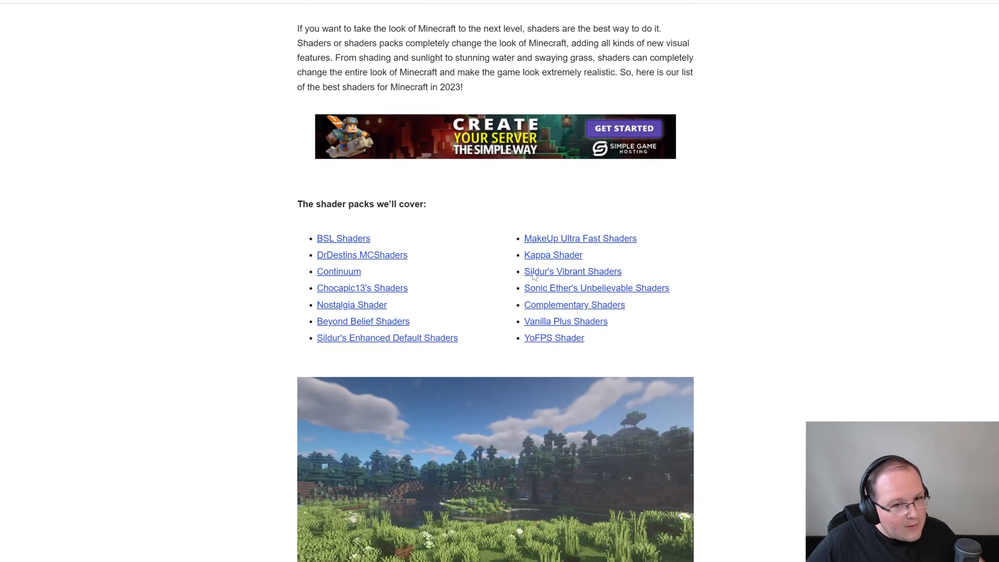
scroll(down, 3)
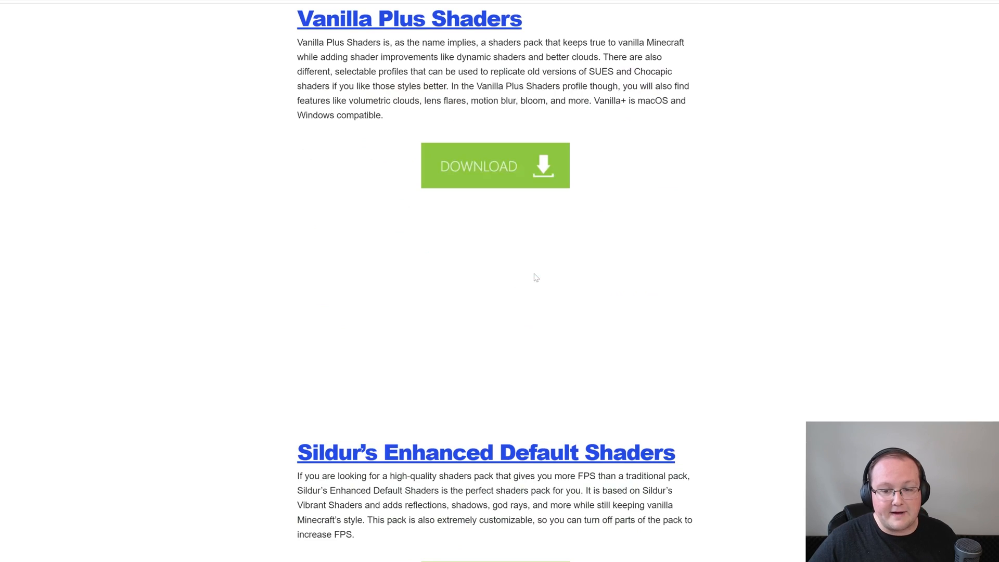
scroll(down, 3)
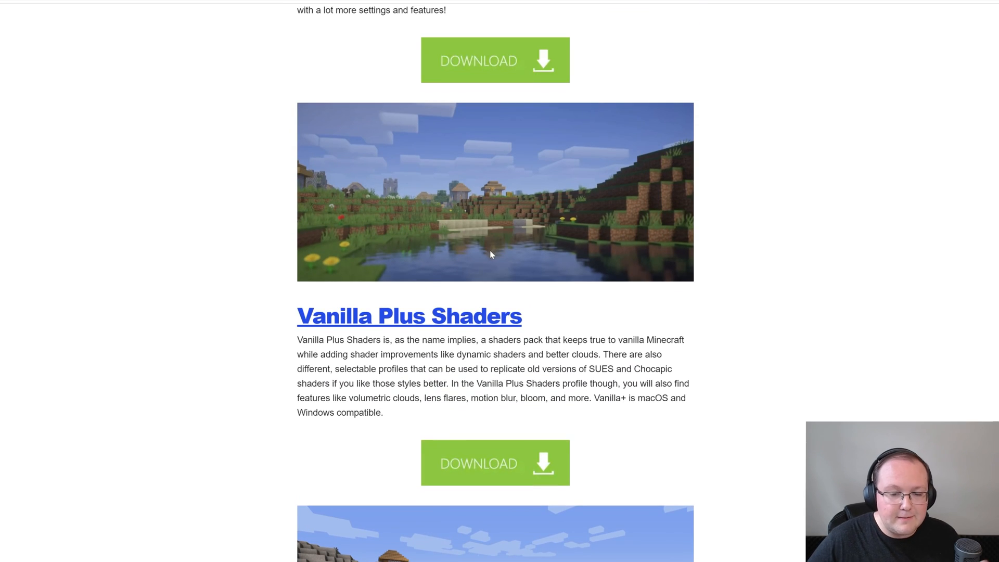
Step: Go to the BSL Shaders project site from the article's link
right_click(496, 365)
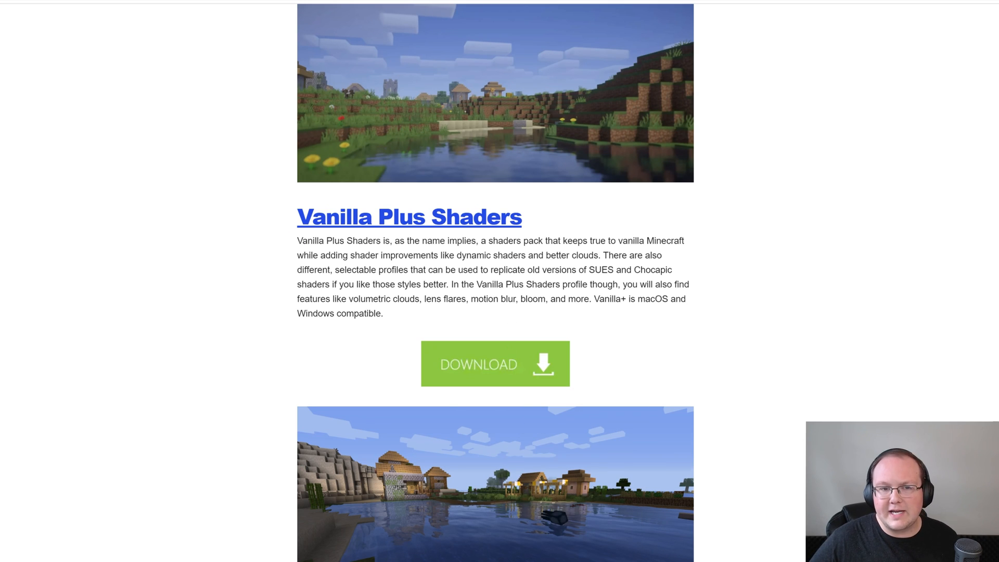
click(495, 364)
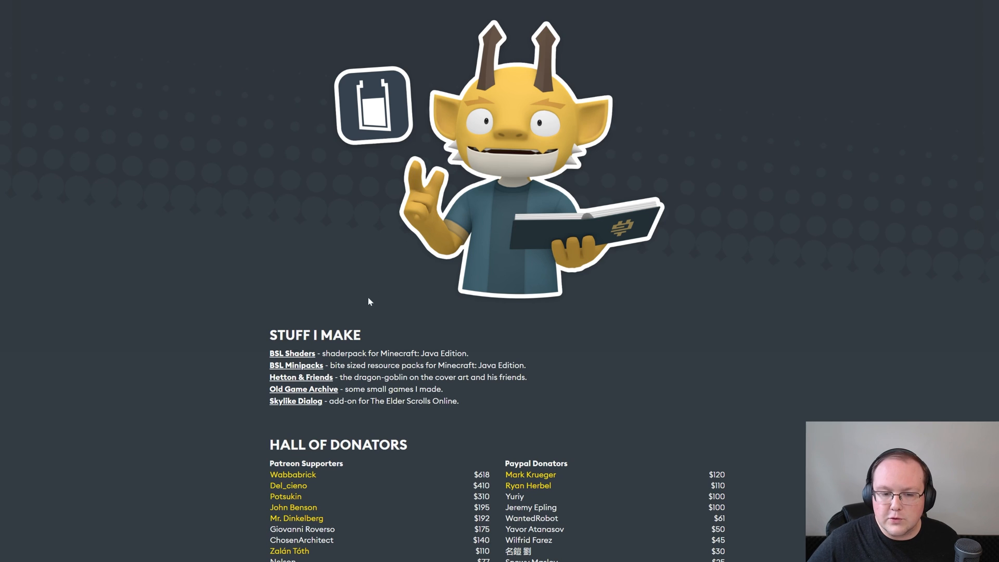
Step: Reach the BSL Shaders download section with its CurseForge and Modrinth options for v8.2.09p1
click(291, 353)
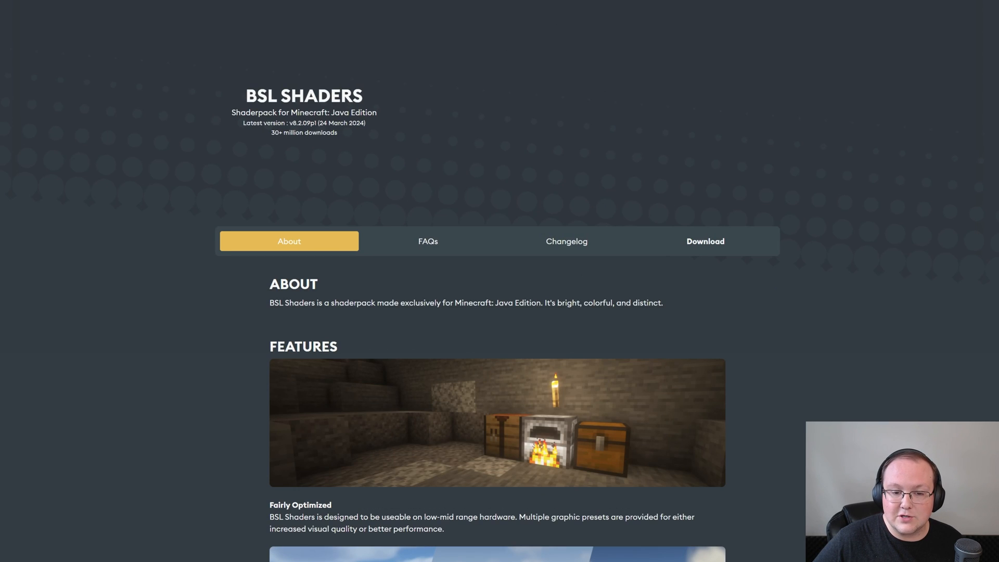
scroll(down, 3)
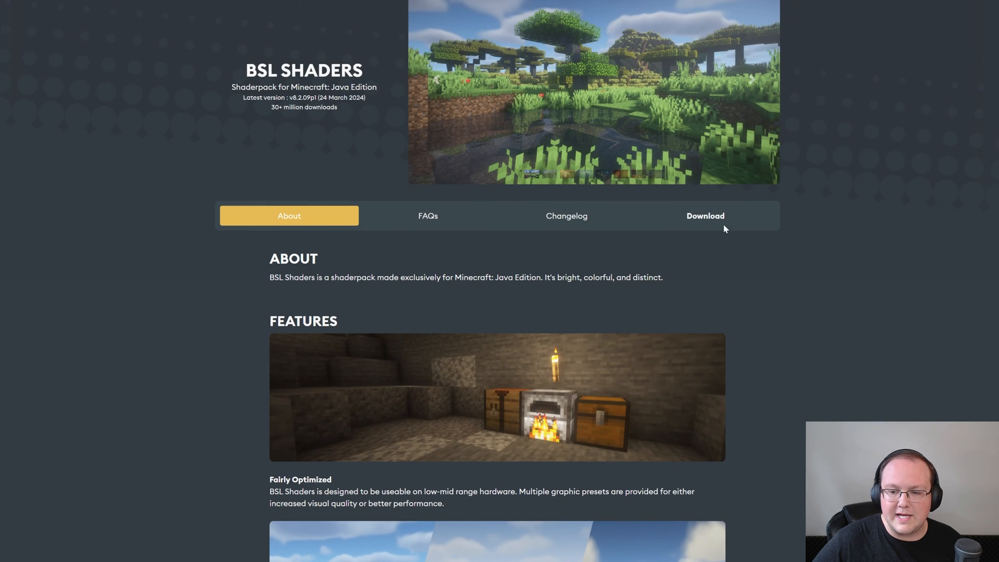
scroll(down, 3)
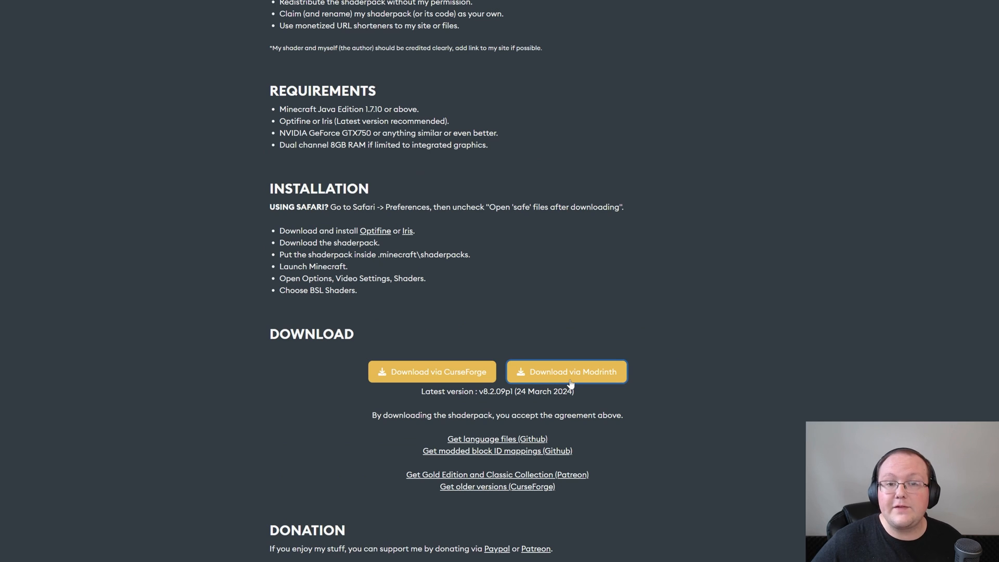
Step: From Modrinth's versions list, download BSL v8.2.09p1 and save the zip into Downloads
click(566, 372)
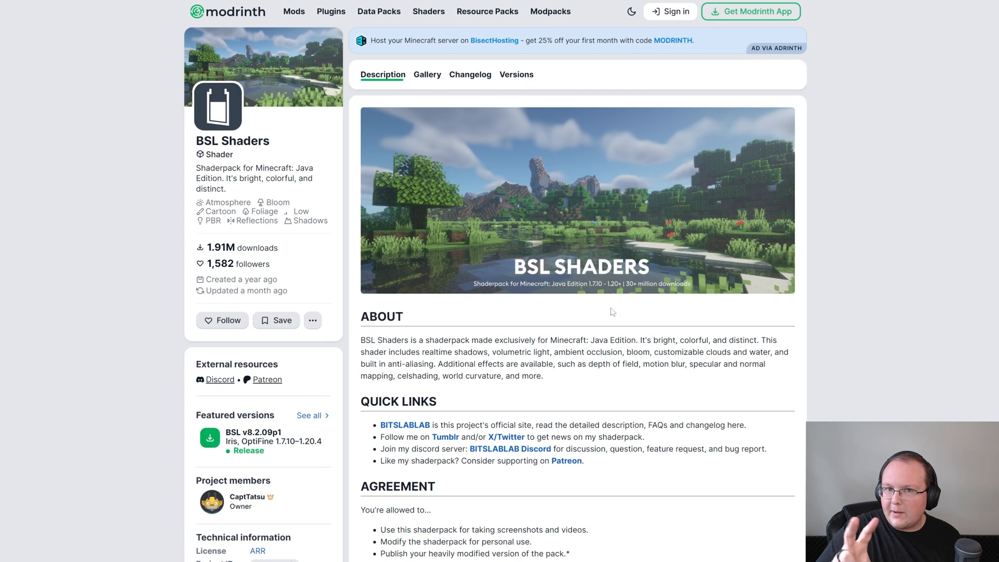
mouse_move(336, 189)
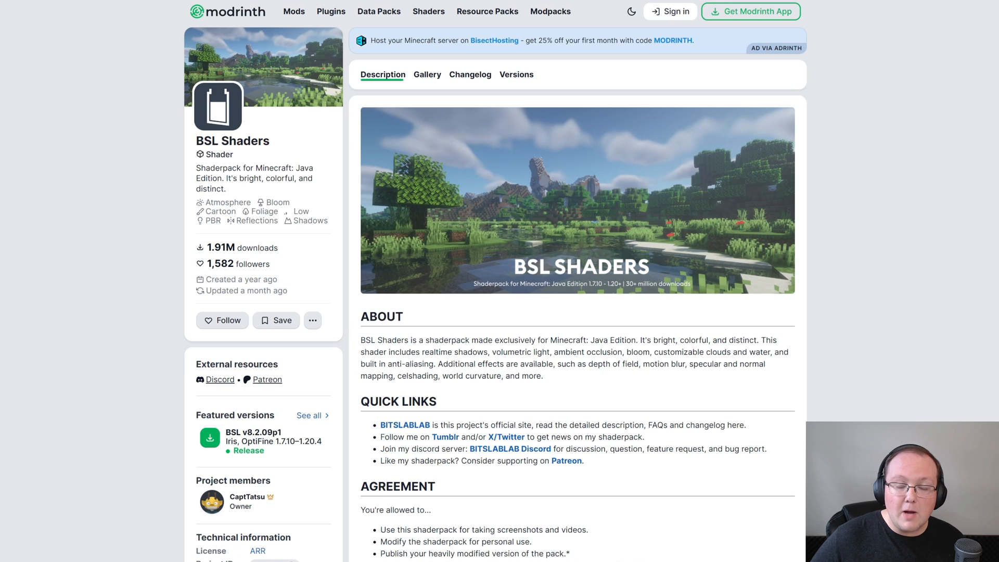
click(517, 75)
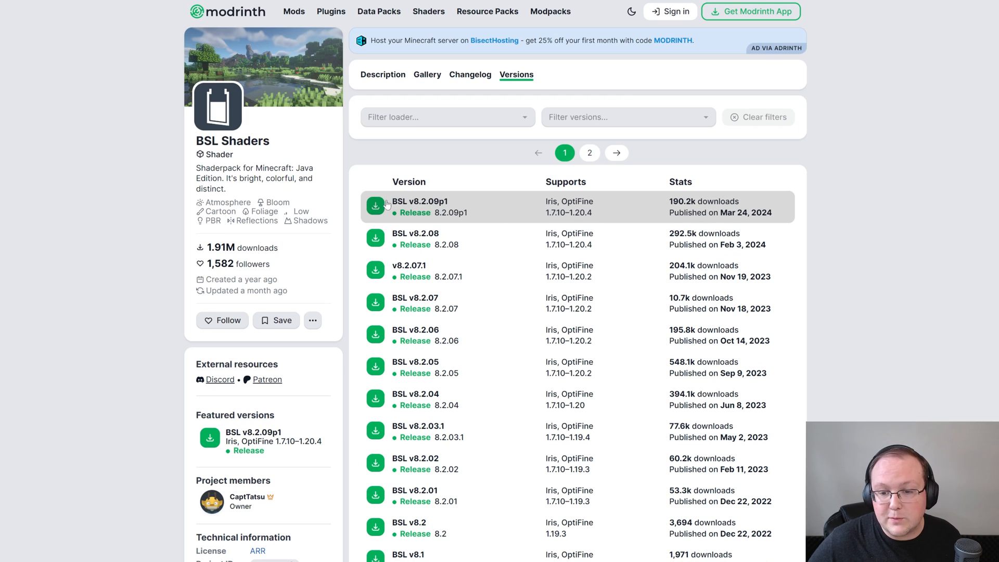
mouse_move(375, 206)
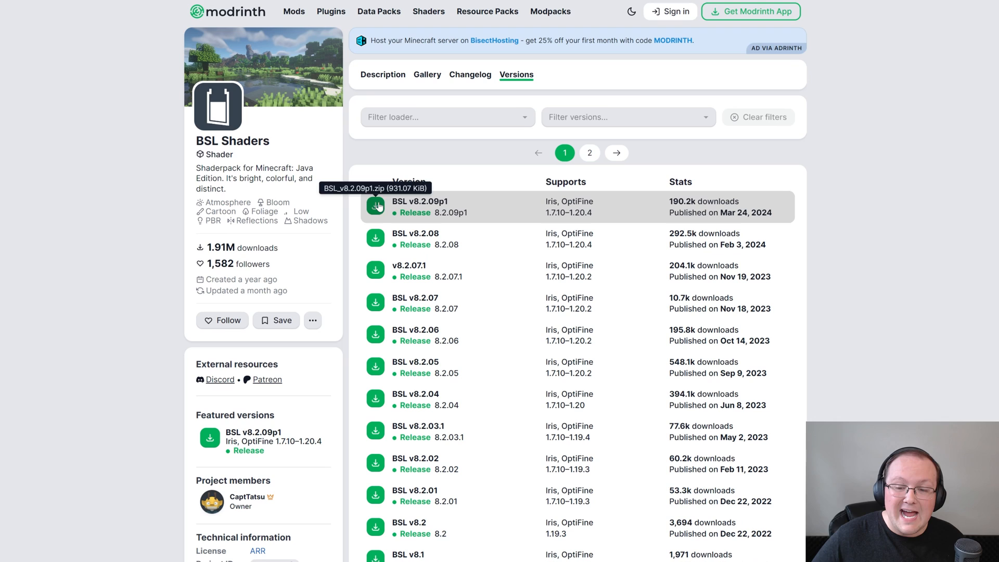
double_click(550, 213)
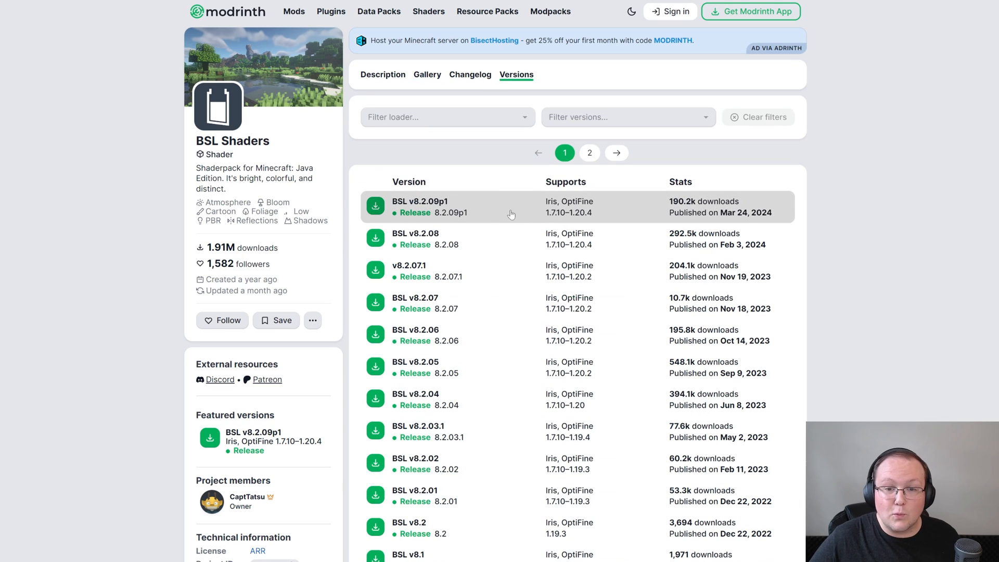
mouse_move(374, 206)
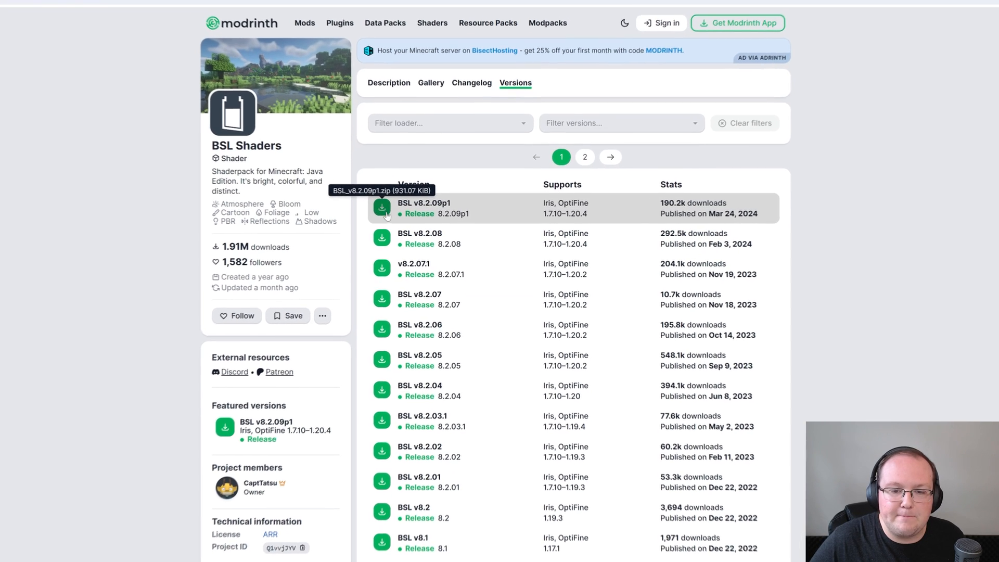
click(382, 208)
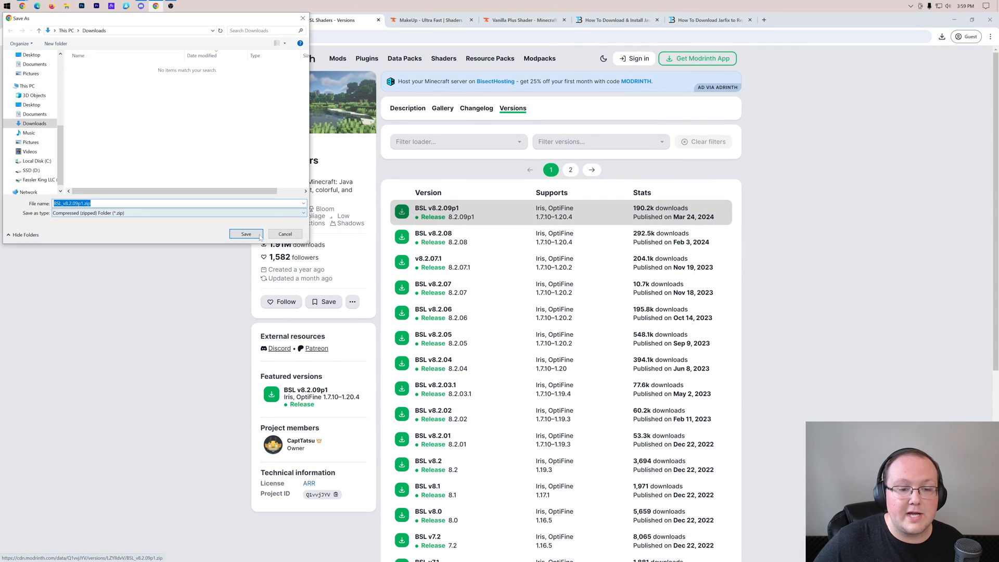
click(245, 234)
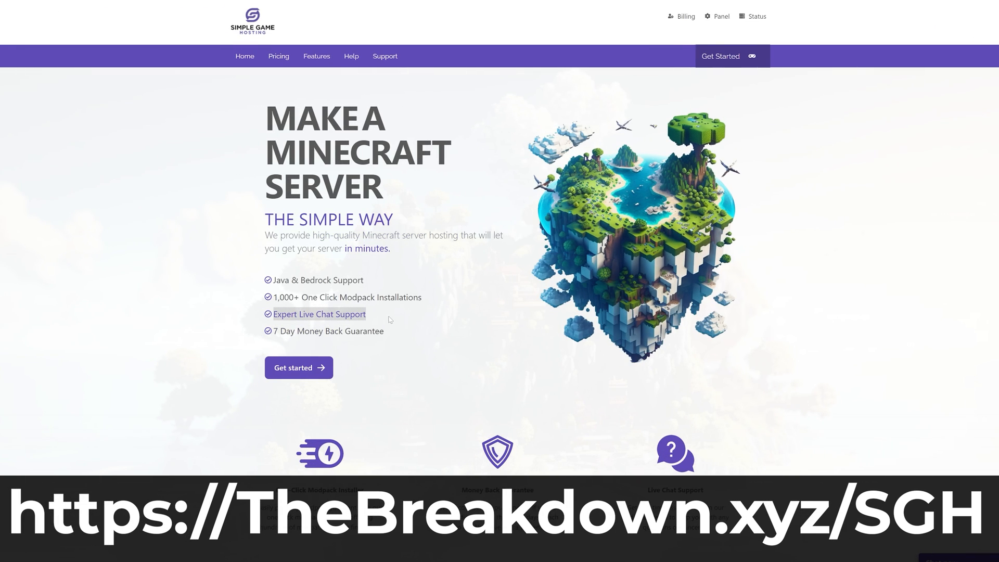
Step: Scroll through the Simple Game Hosting site and its help article toward the server control panel
scroll(down, 3)
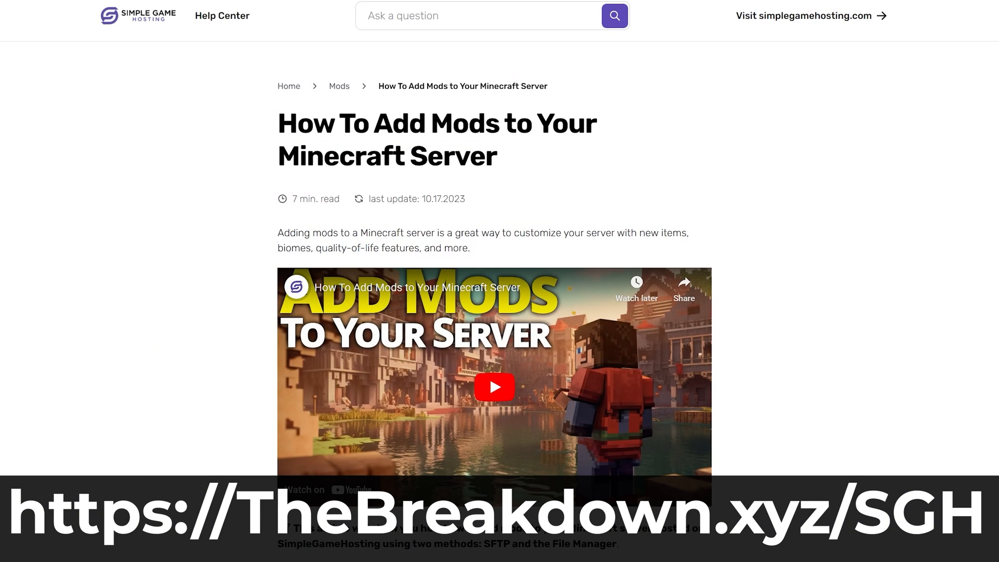
scroll(down, 3)
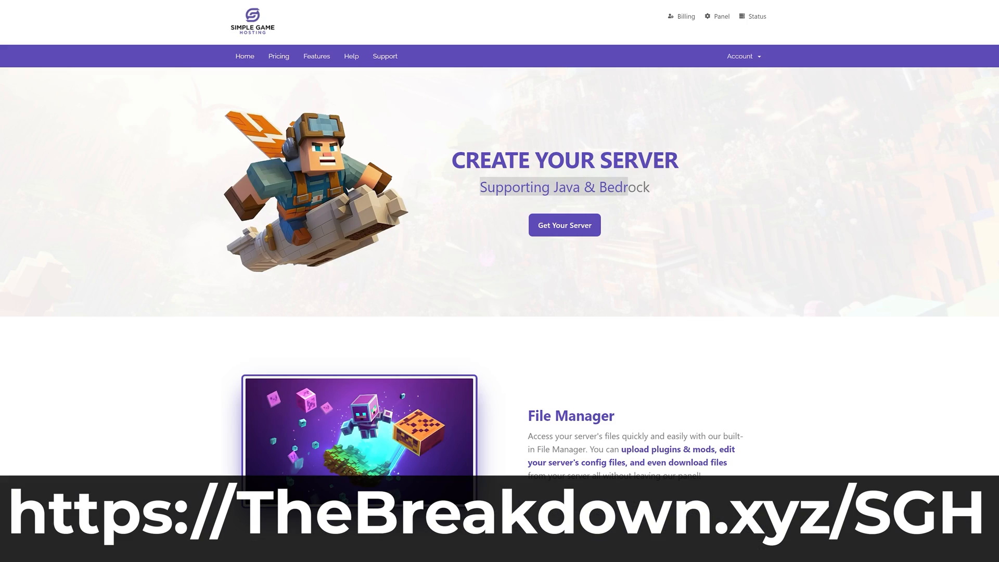
scroll(down, 3)
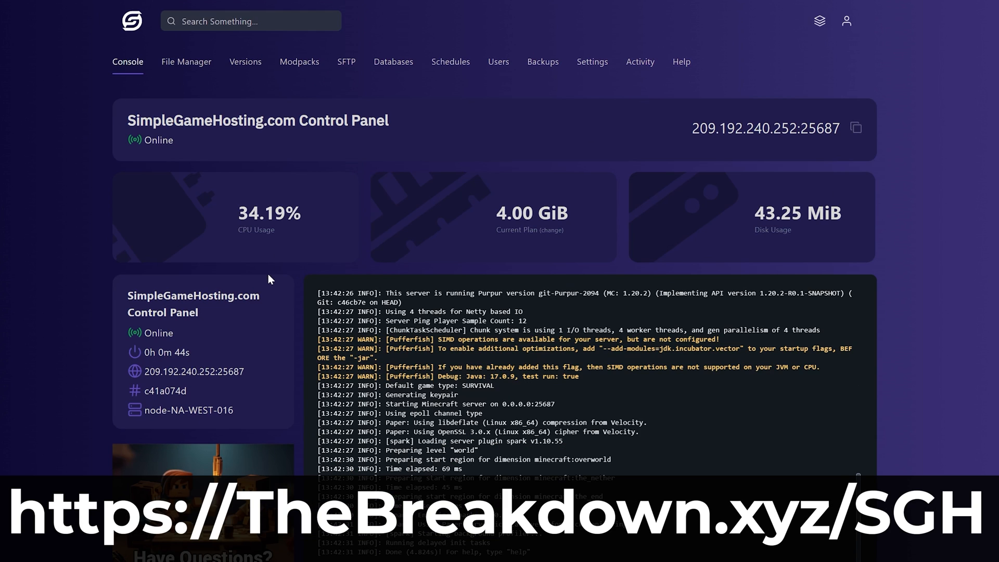
mouse_move(627, 223)
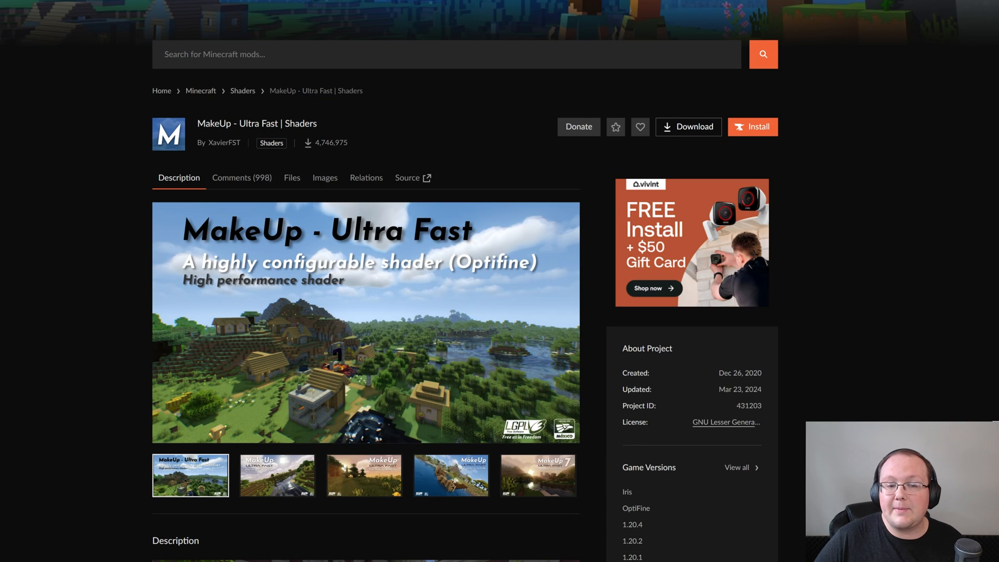
Step: Download MakeUp-UltraFast-8.9d.zip and Vanilla Plus v3.2 from their CurseForge Files lists
click(292, 177)
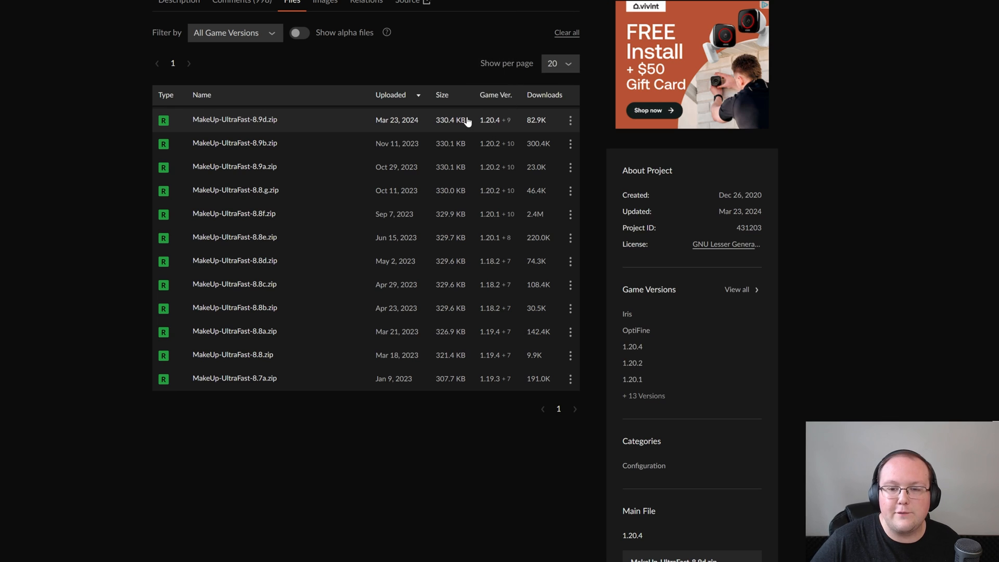
click(569, 120)
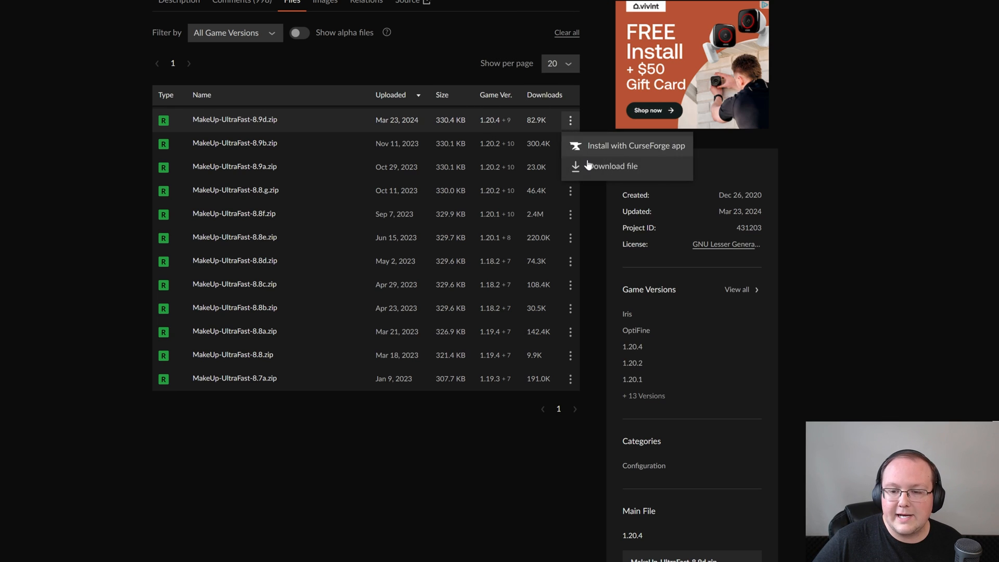
click(613, 166)
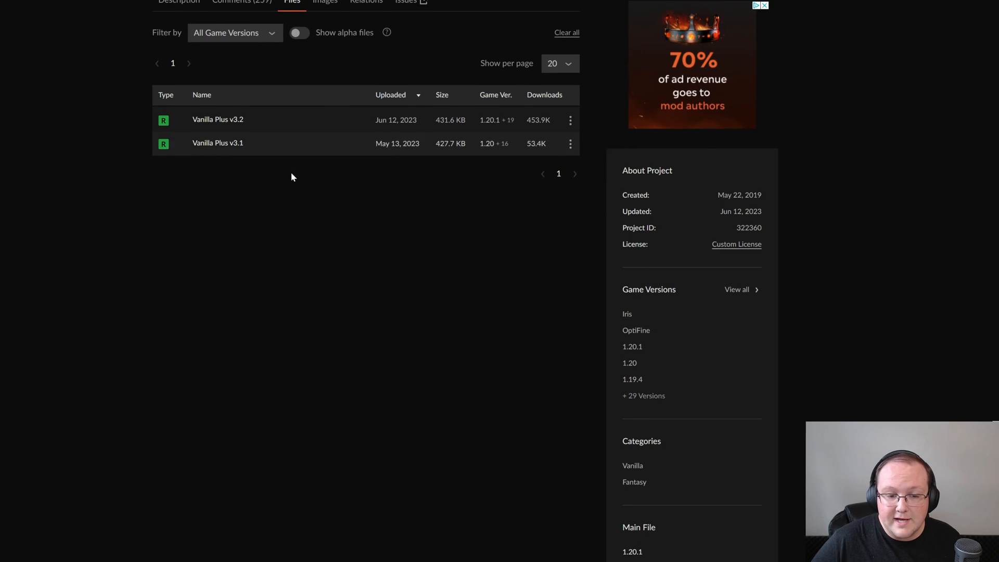
click(569, 120)
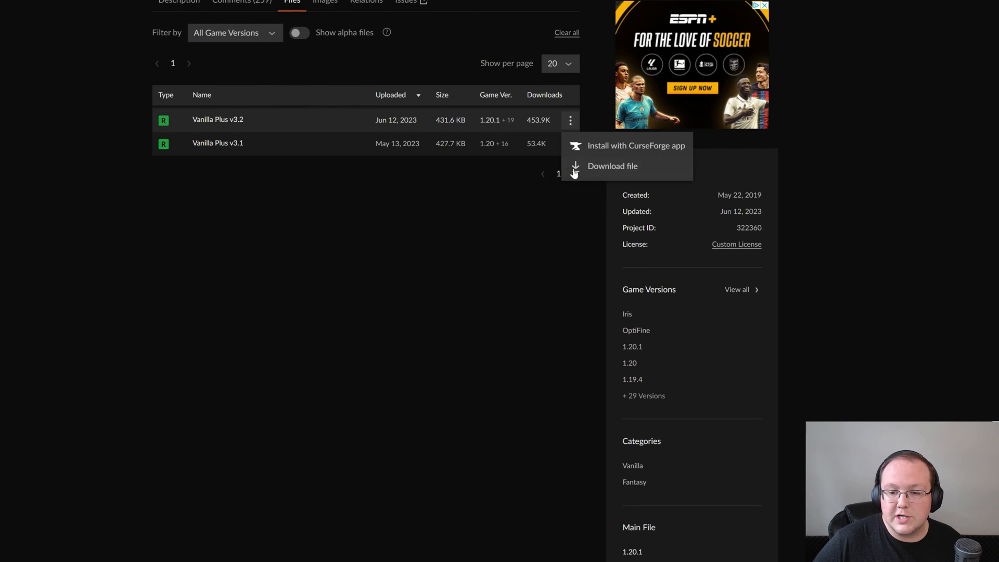
click(612, 166)
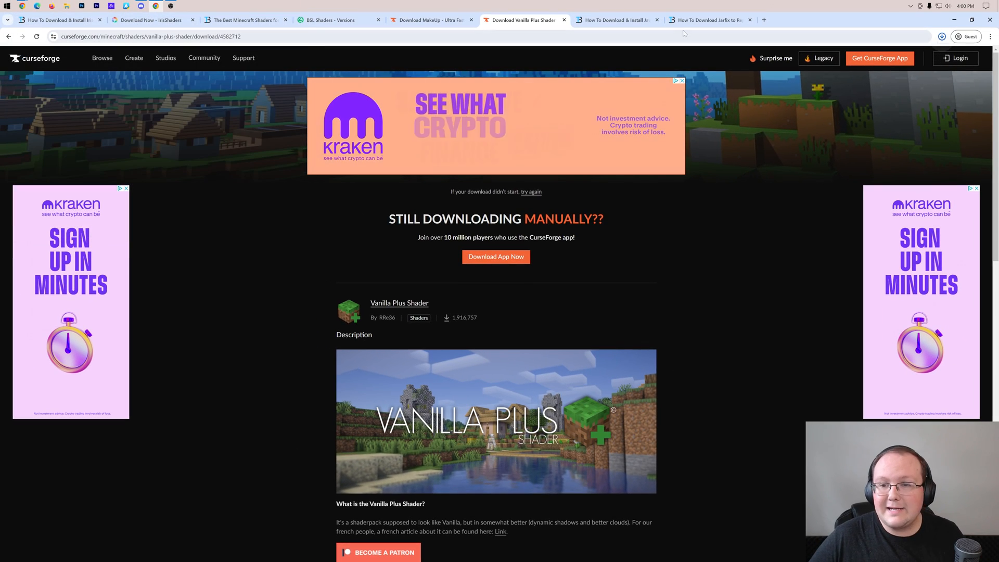
Step: Move the Iris installer and three shader zips from Downloads to the desktop, leaving Downloads empty
click(615, 20)
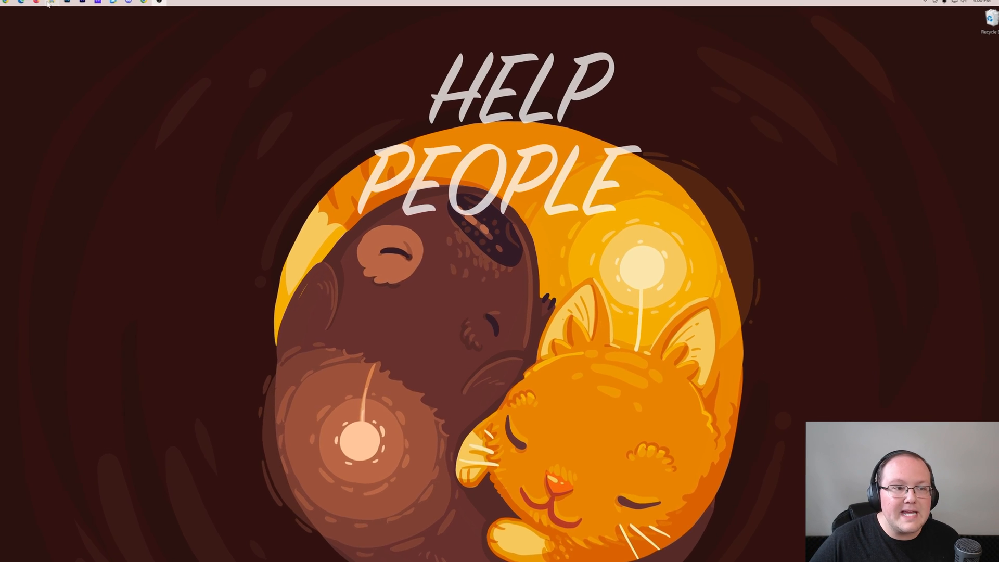
click(69, 1)
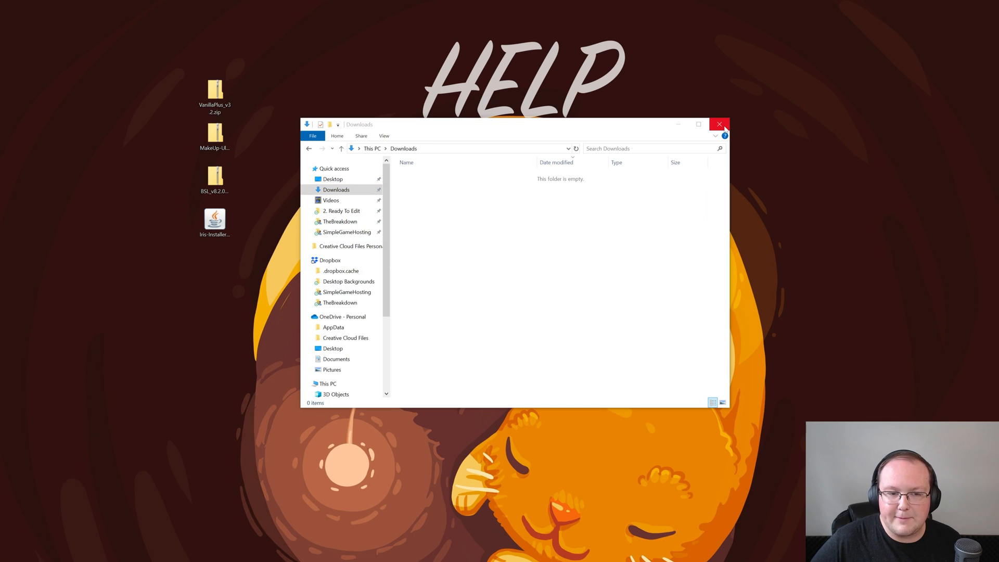
click(719, 124)
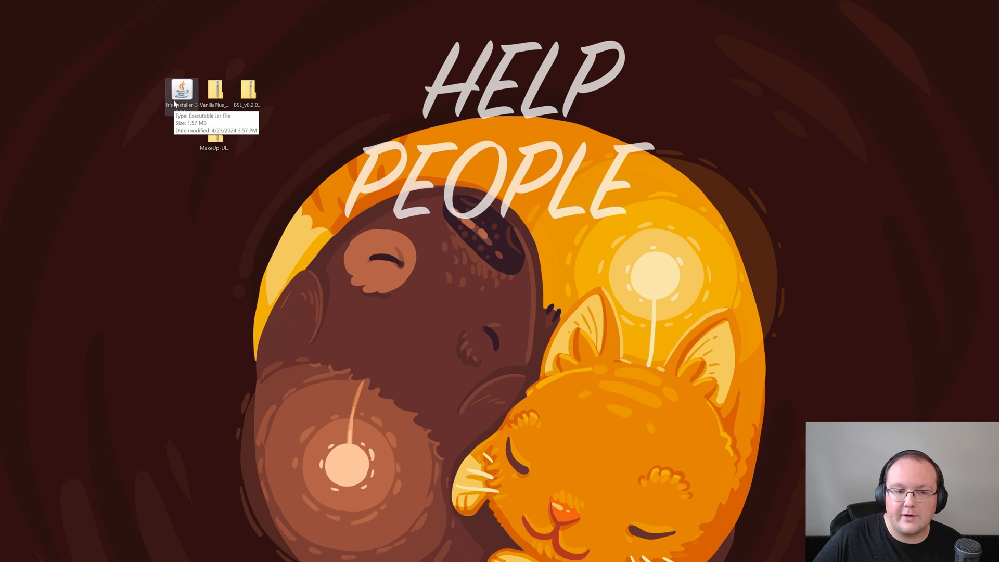
Step: Choose Java(TM) Platform SE binary as the app to open the Iris installer jar
right_click(183, 90)
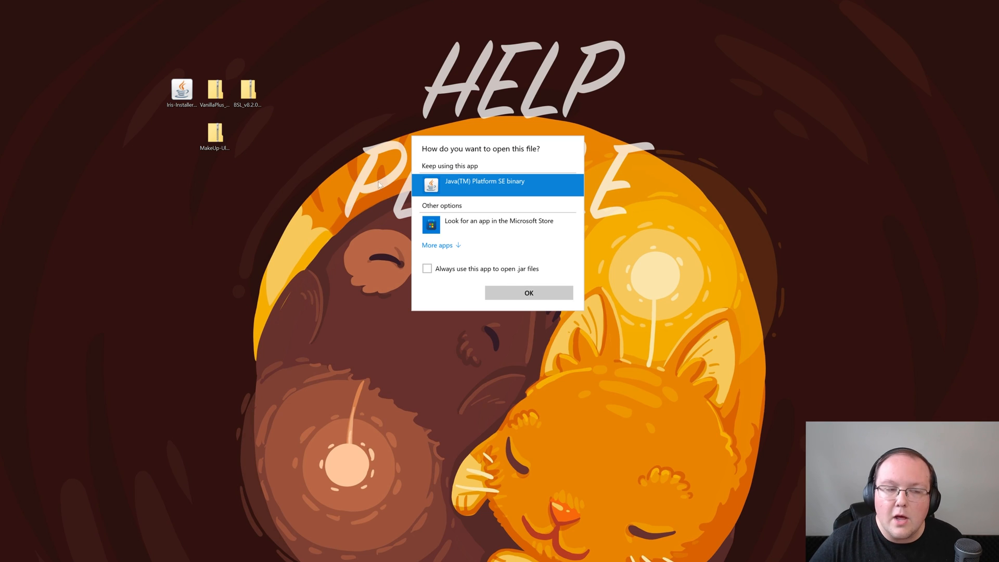
click(528, 293)
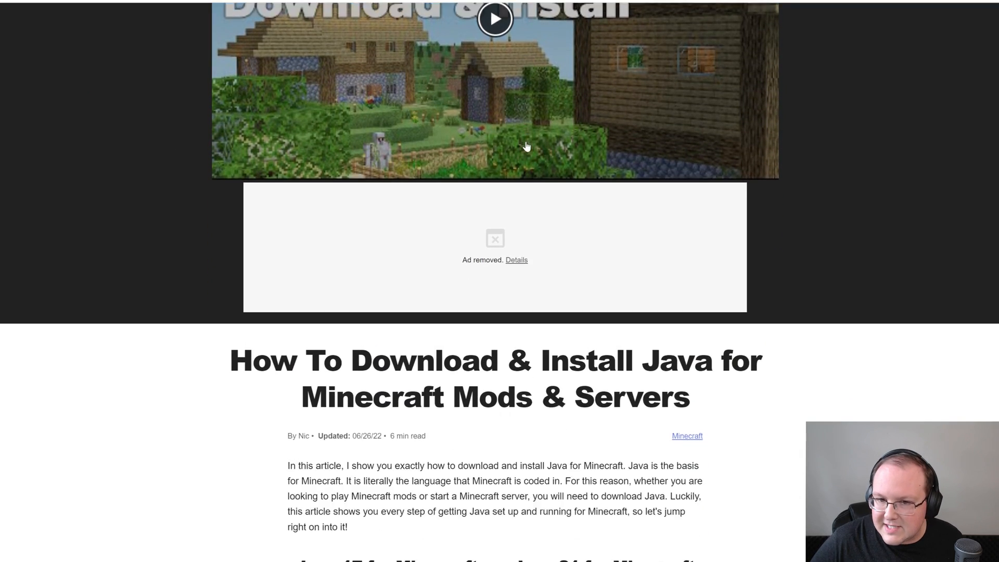
Step: Follow the Java guide's Java 21 download link to Oracle's JDK 21 downloads for Windows
scroll(down, 3)
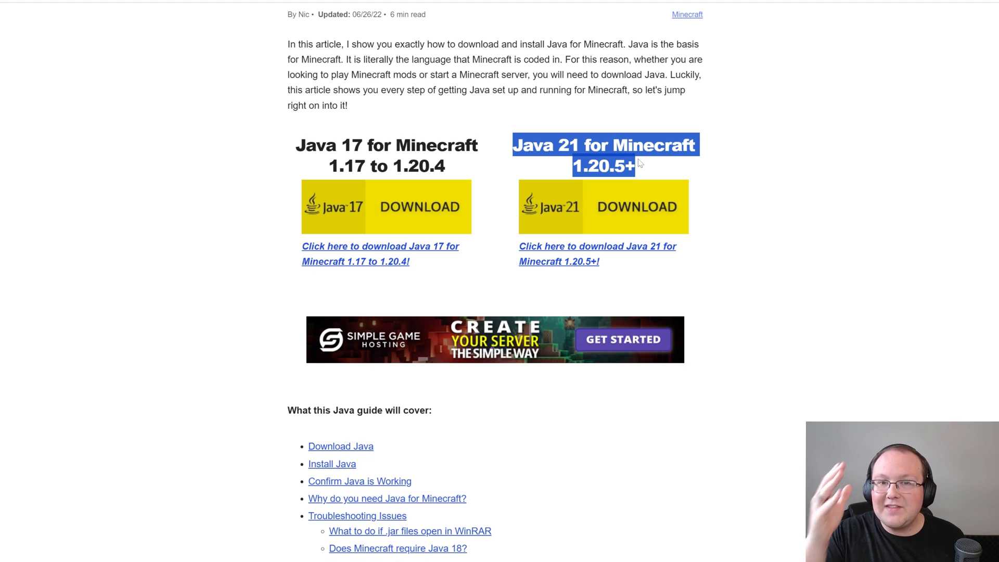
scroll(up, 3)
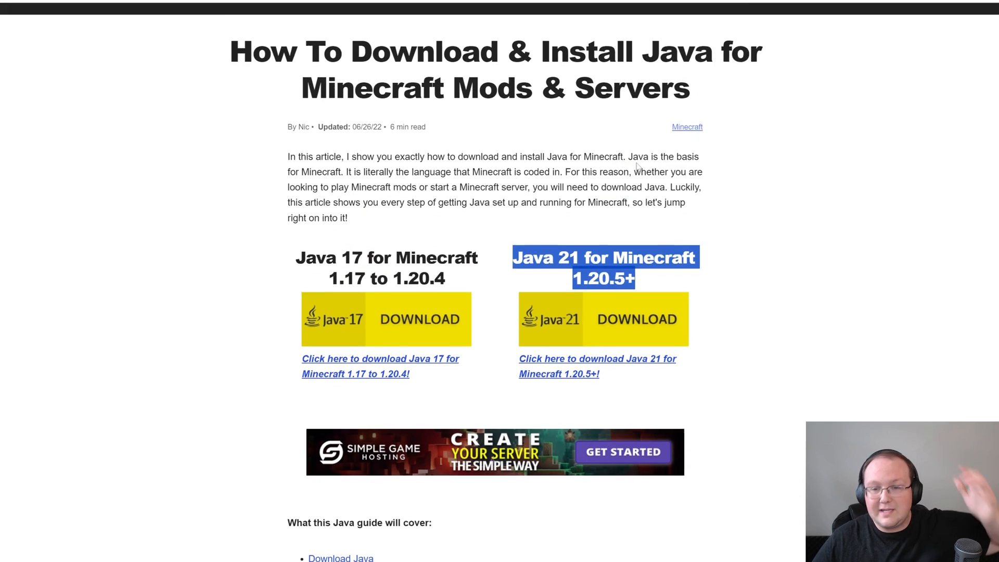
scroll(down, 3)
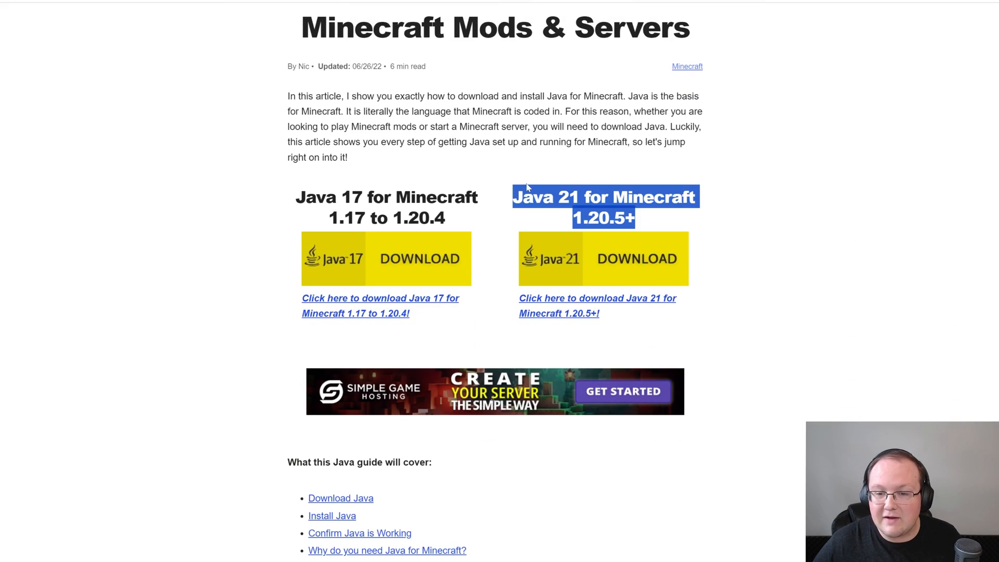
scroll(down, 3)
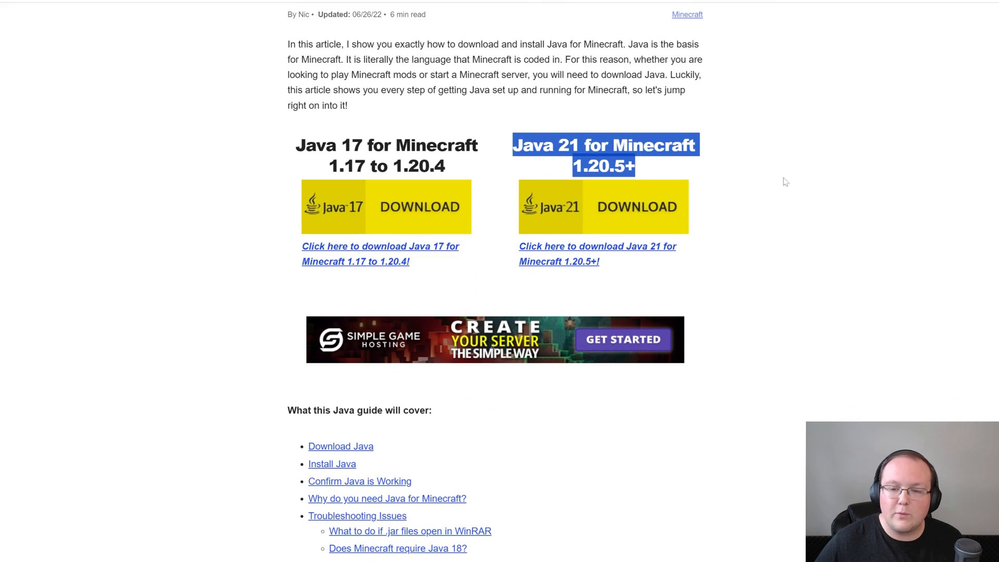
scroll(down, 3)
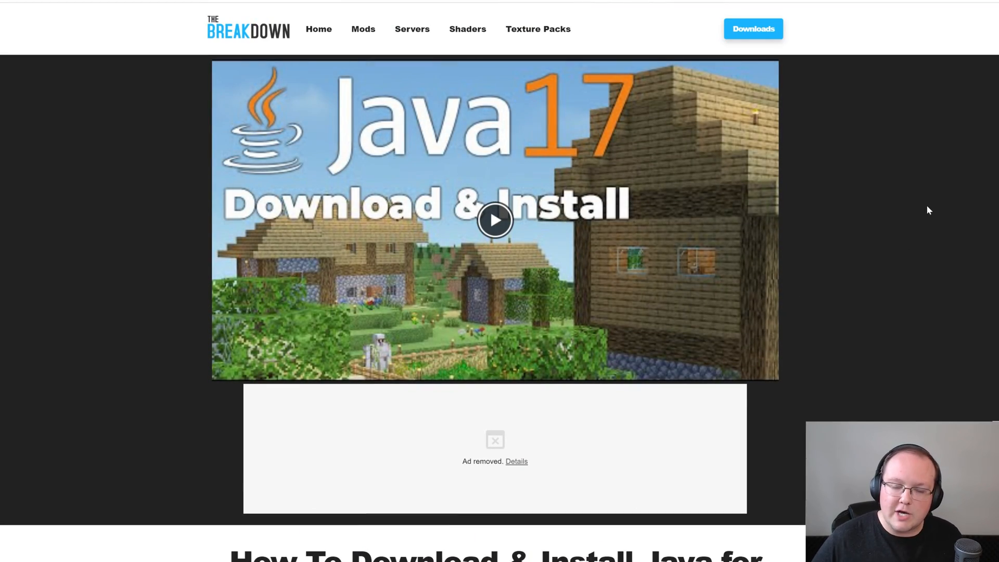
scroll(down, 3)
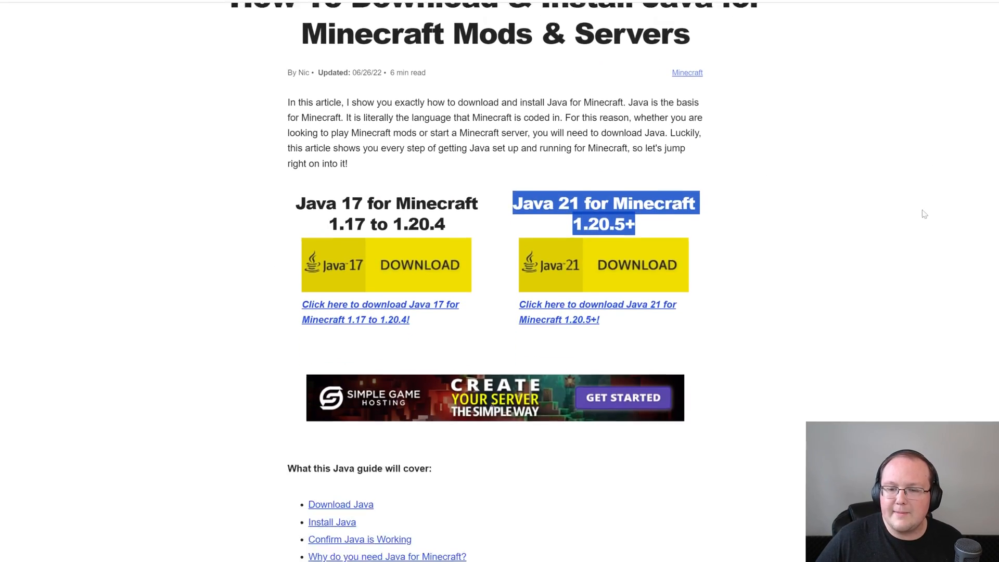
scroll(down, 3)
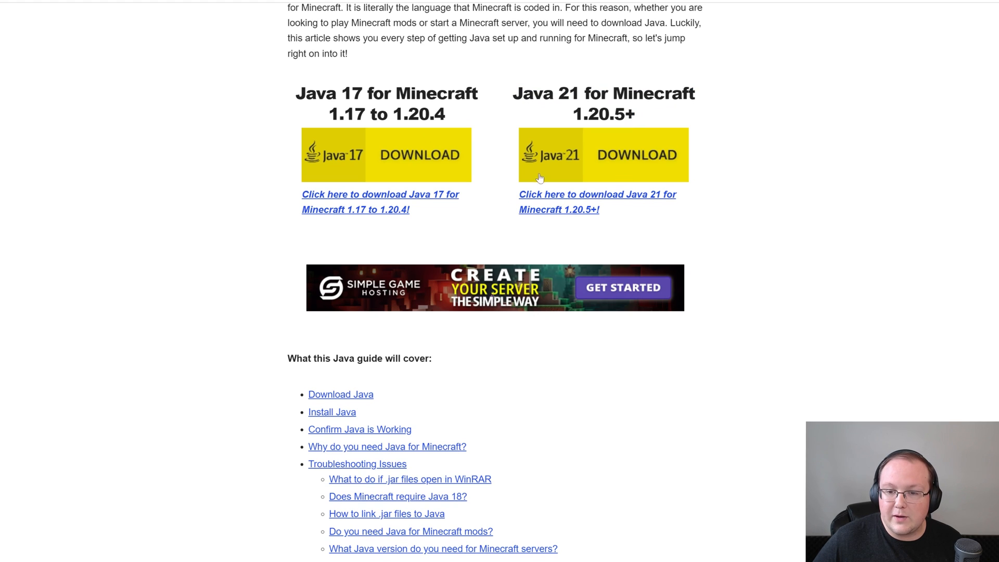
click(603, 154)
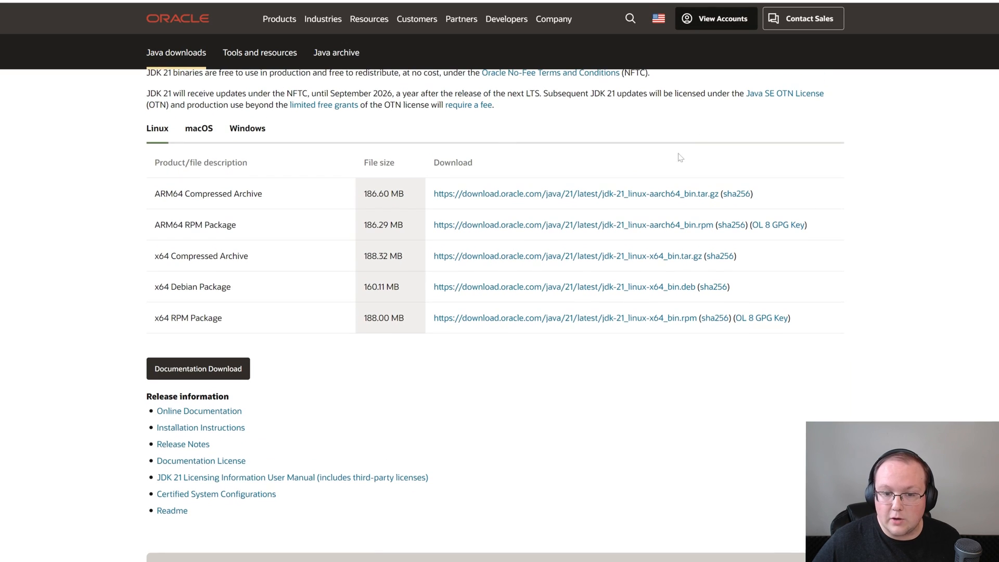
click(248, 128)
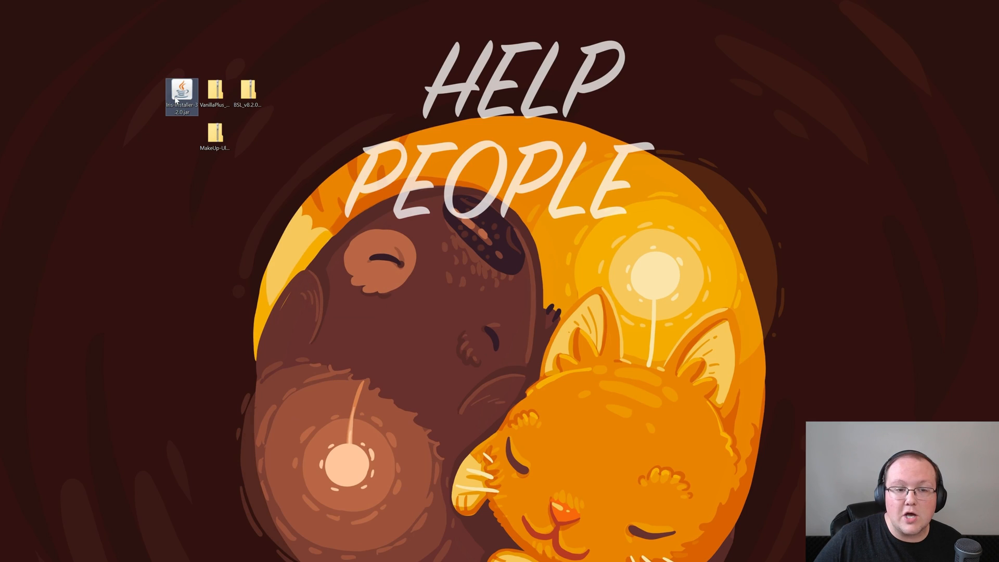
Step: Launch the Iris installer jar with Java
double_click(181, 89)
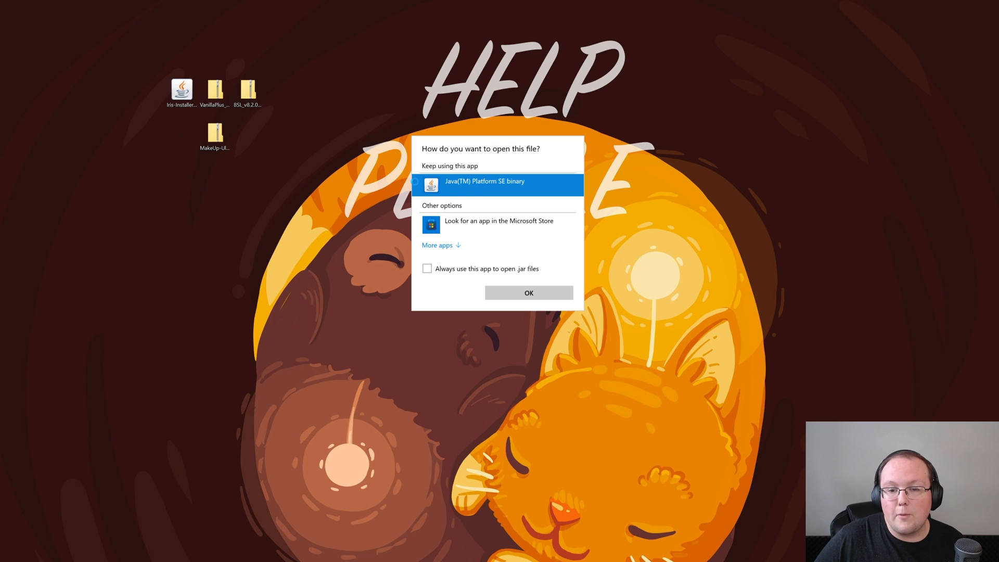
click(528, 293)
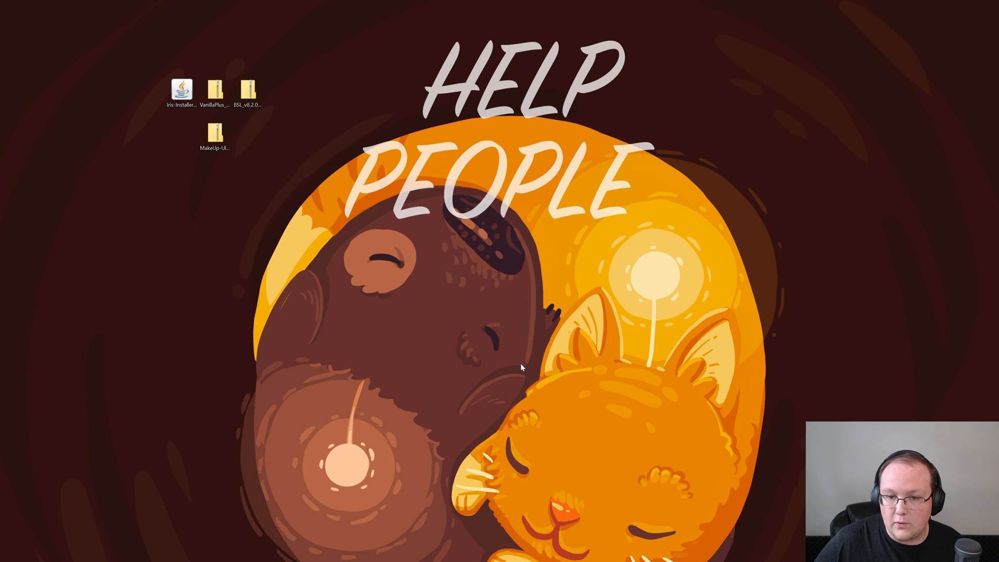
double_click(181, 89)
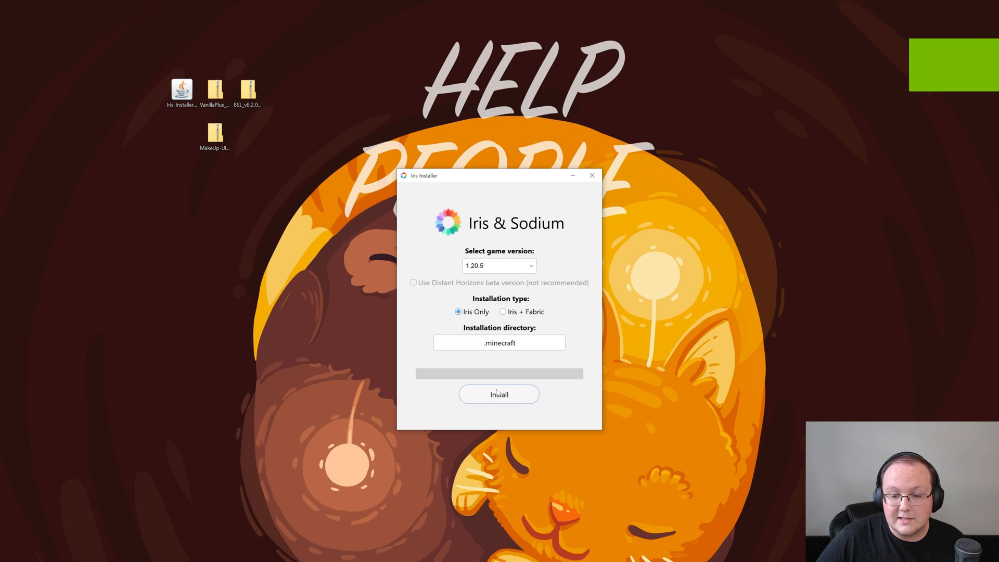
Step: Install Iris Only for Minecraft 1.20.5 into .minecraft and close the finished installer
click(499, 393)
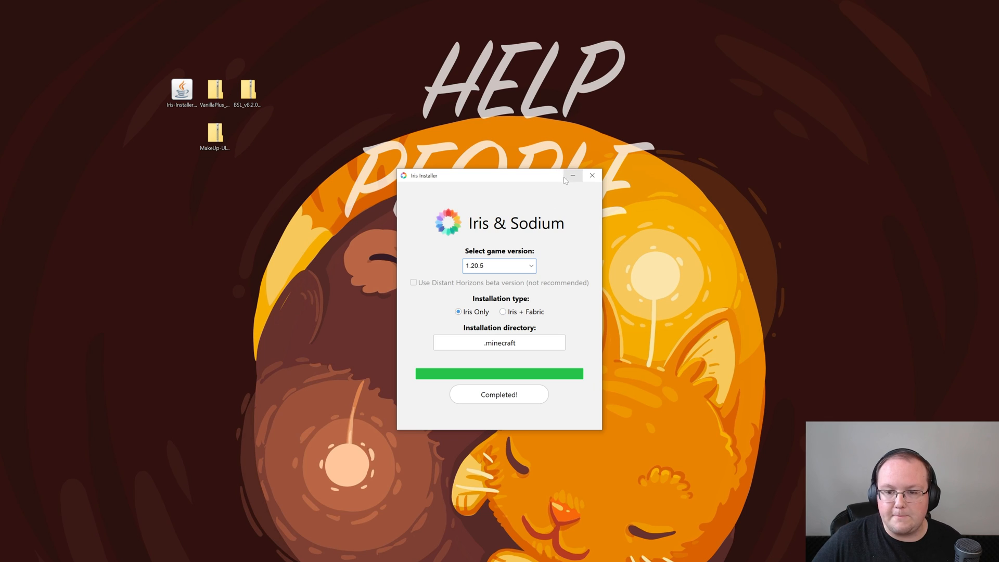
click(591, 175)
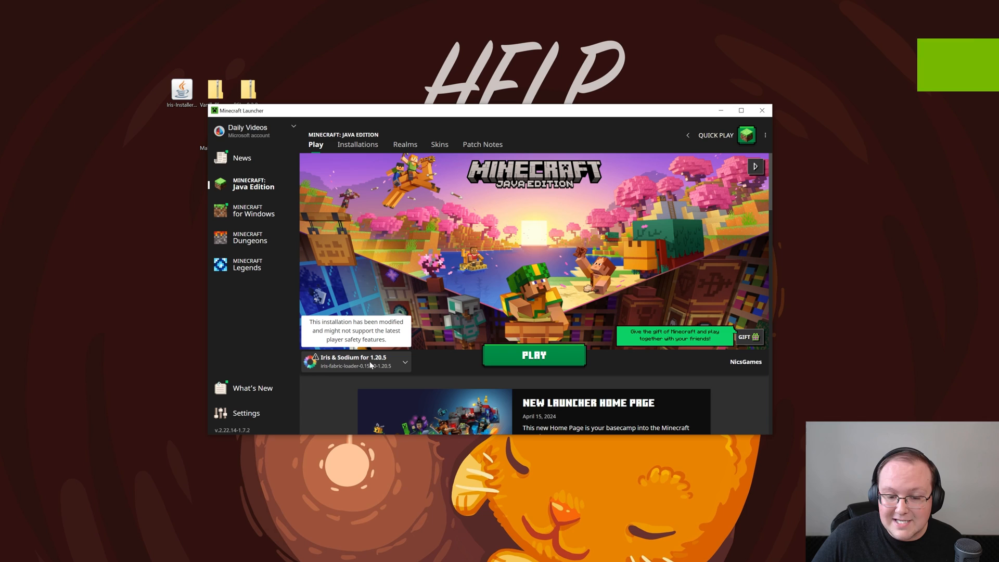
Step: Try launching Iris & Sodium, cancel the modded warning, and show the Installations list
click(405, 362)
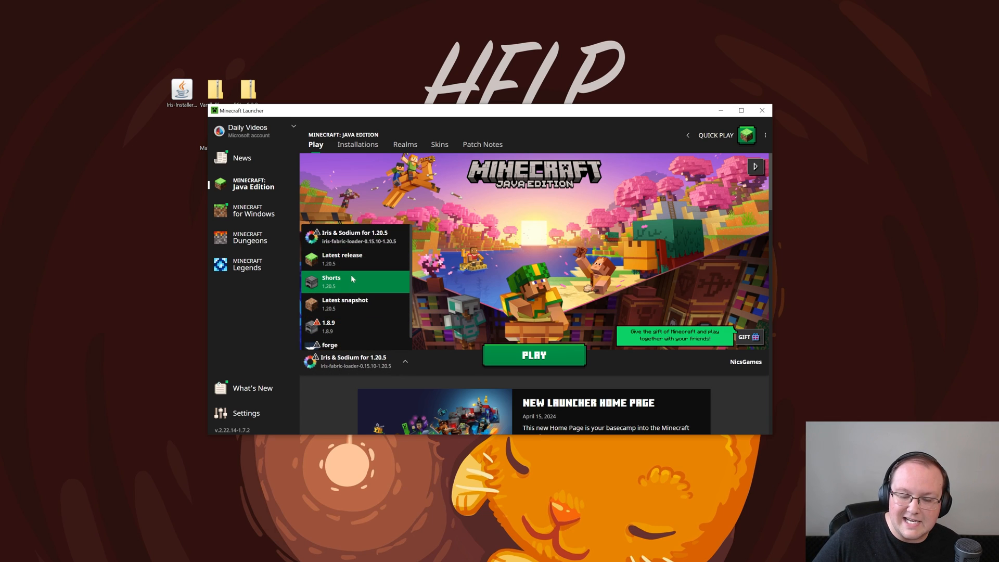
click(534, 355)
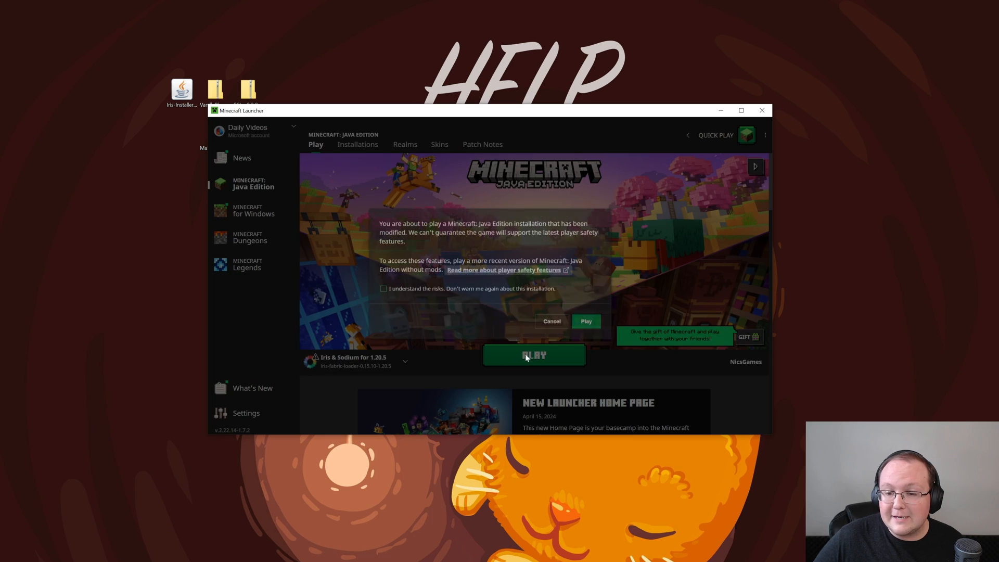
click(551, 322)
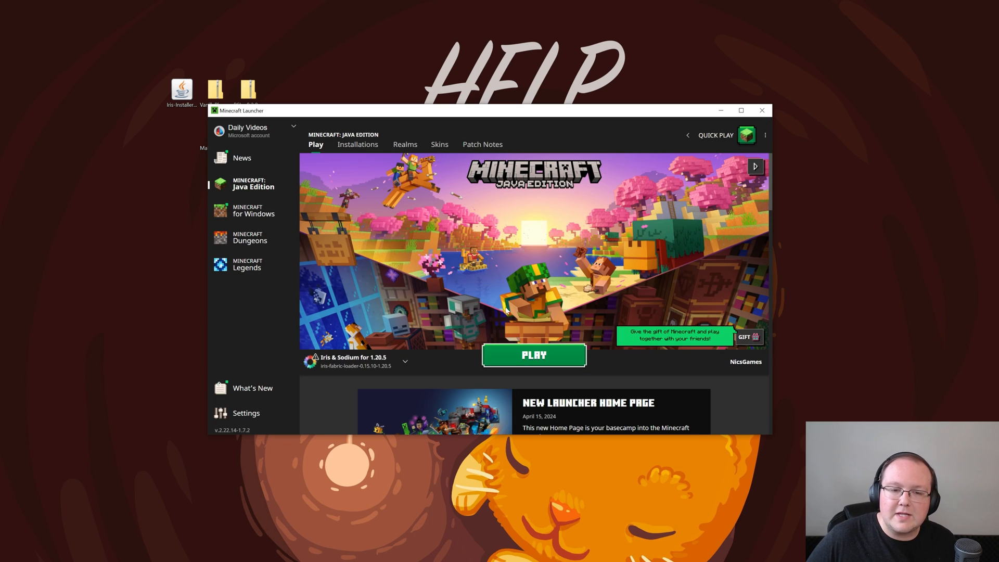
click(357, 143)
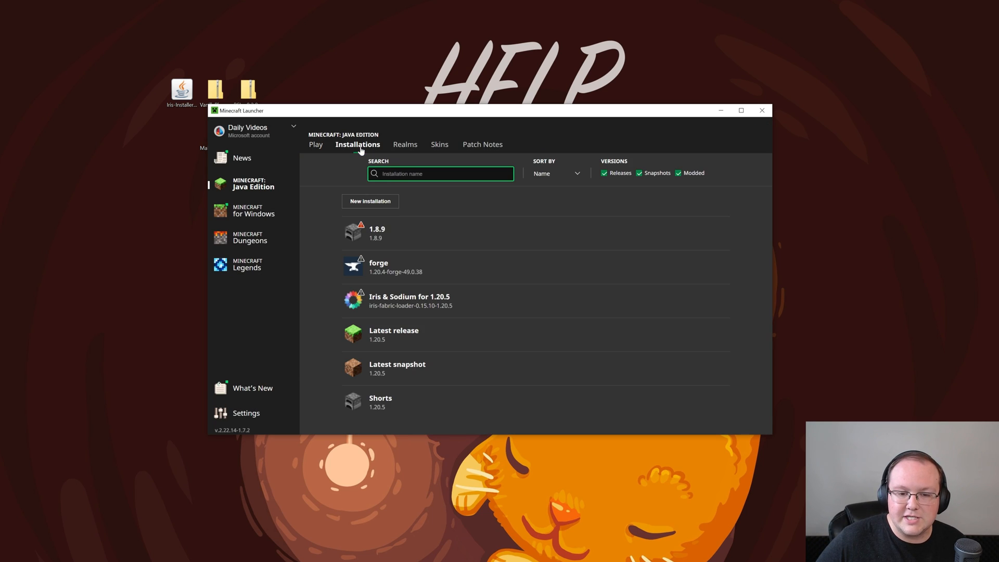
Step: Create installation 'SimpleGameHosting.com' on release iris-fabric-loader-0.15.10-1.20.5, then hide modded installations
click(370, 201)
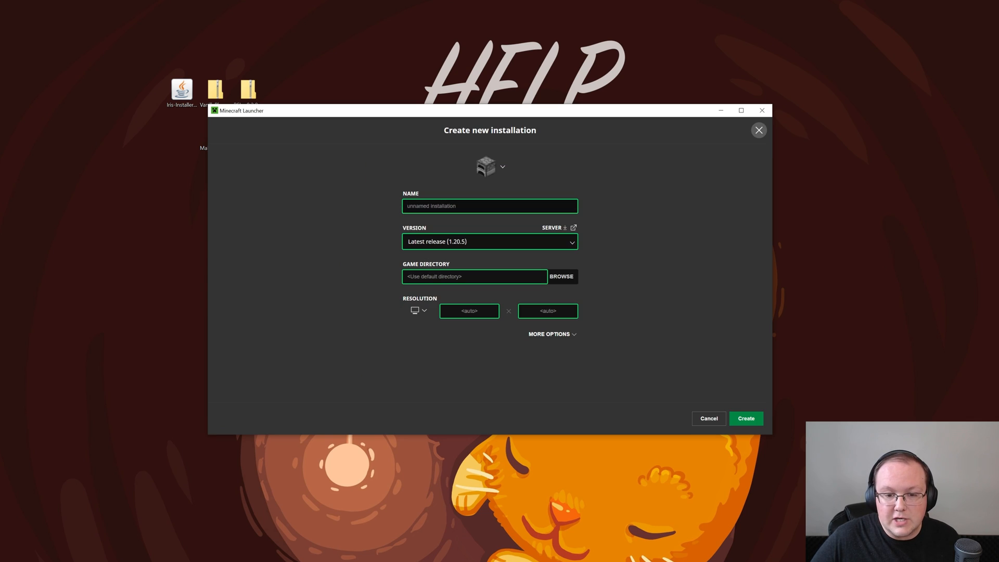
text(SimpleGameHosting.com)
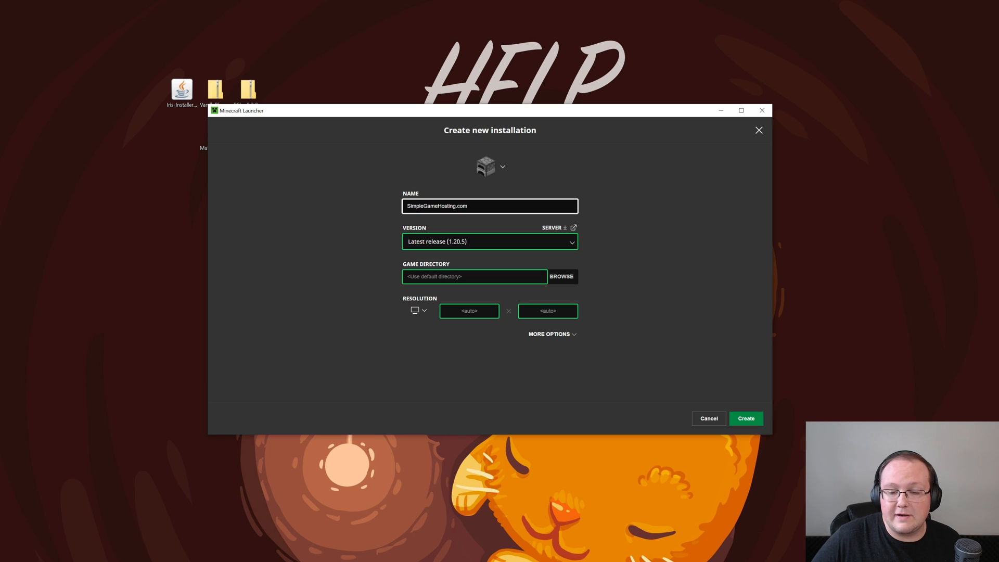
click(489, 240)
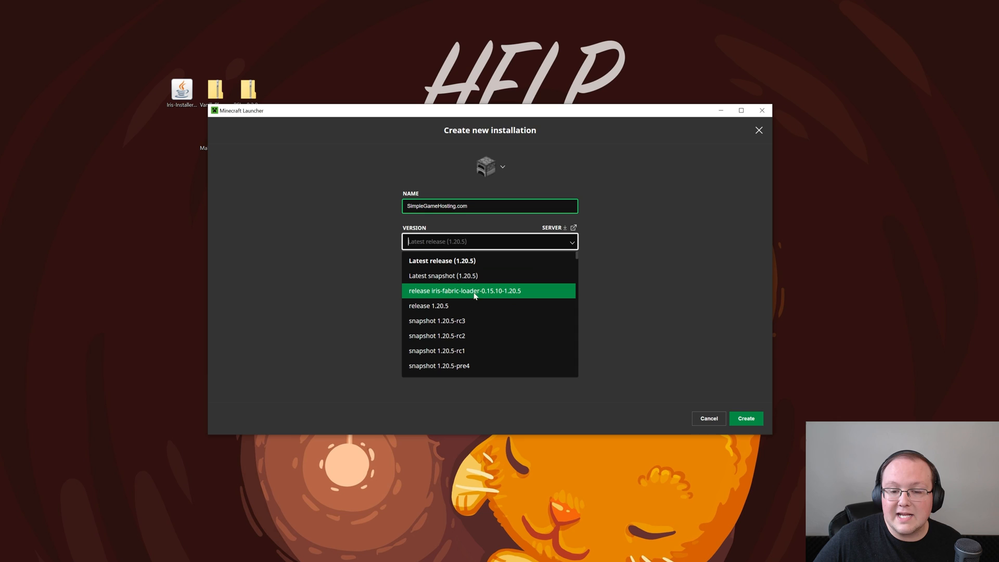
mouse_move(438, 298)
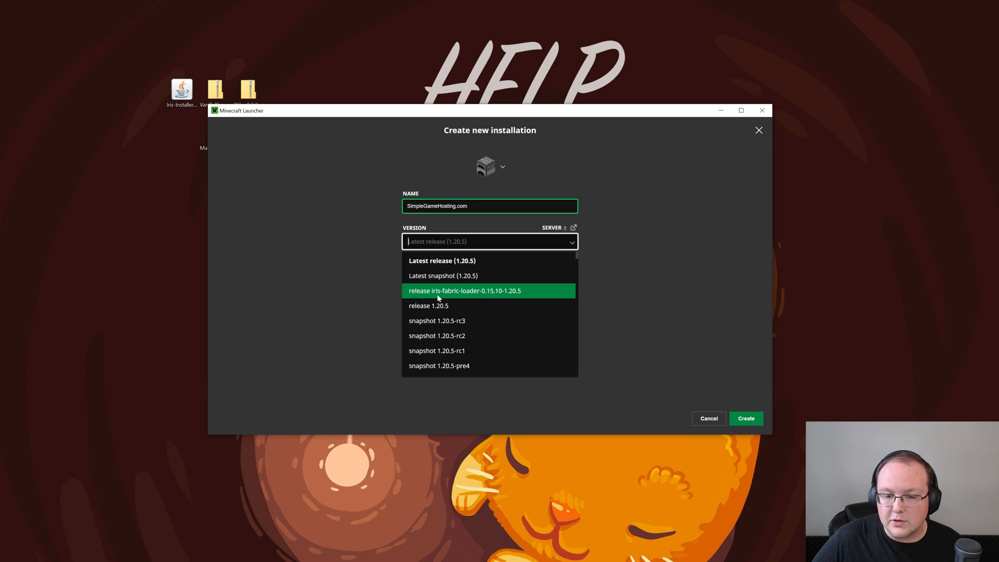
mouse_move(515, 294)
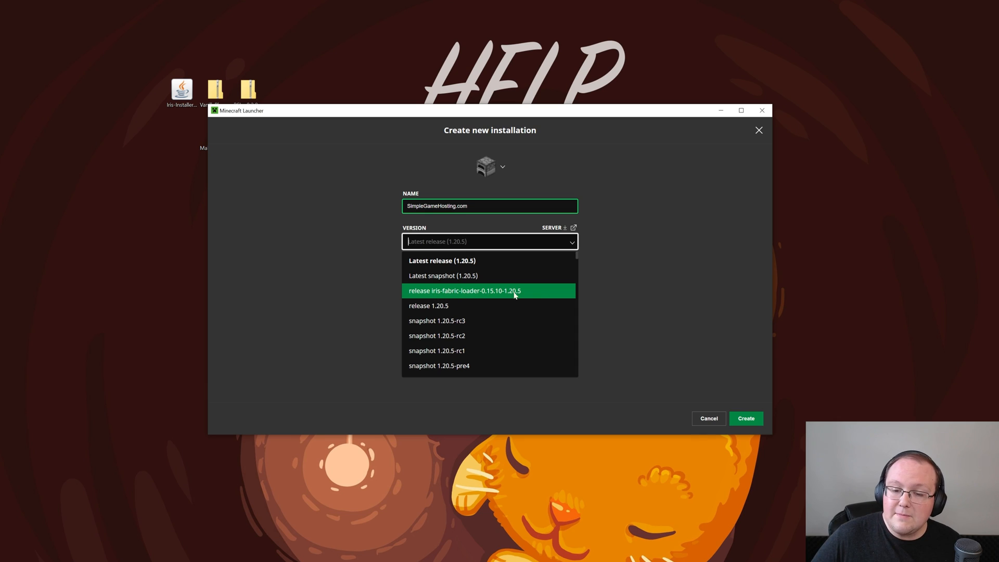
click(467, 290)
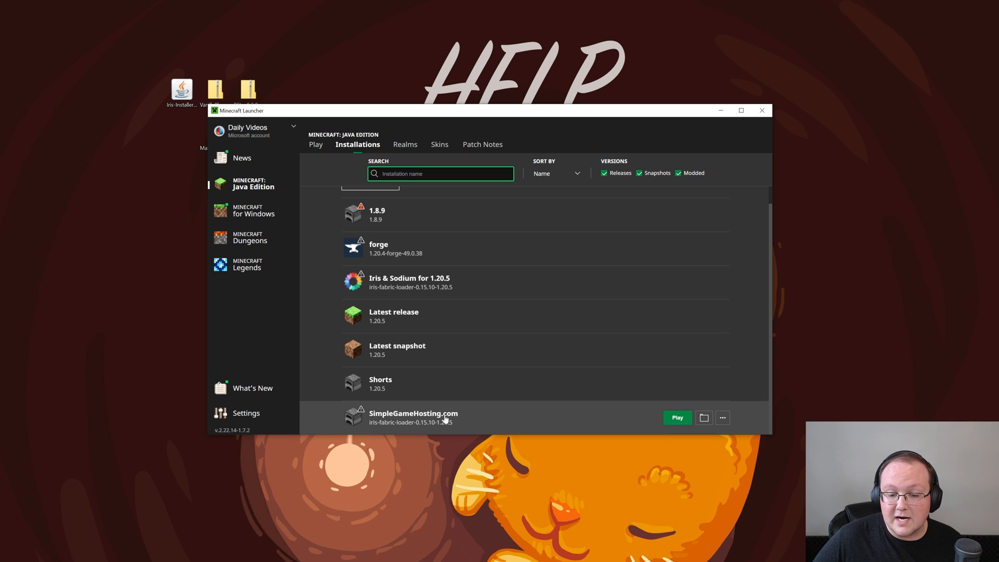
mouse_move(396, 429)
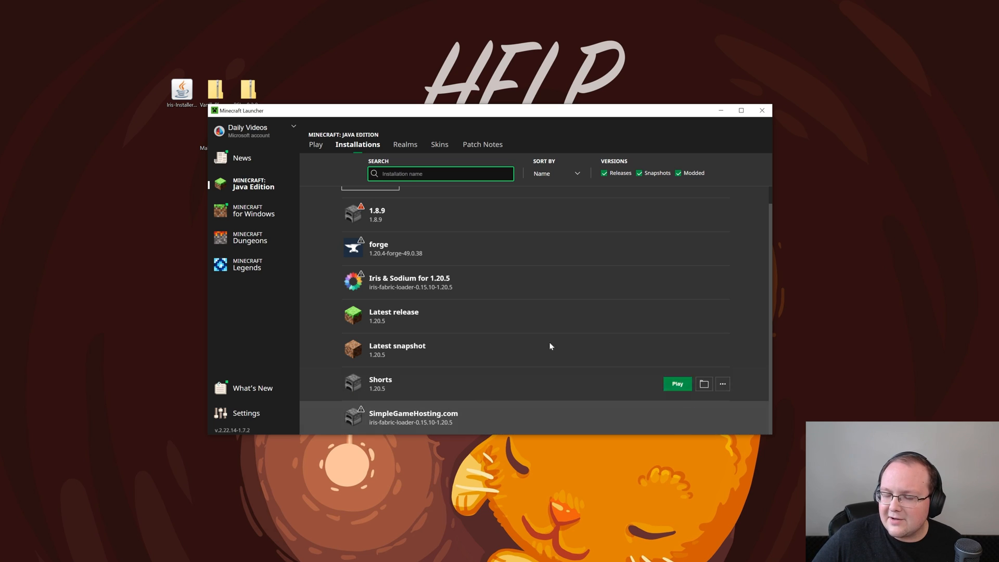
click(678, 173)
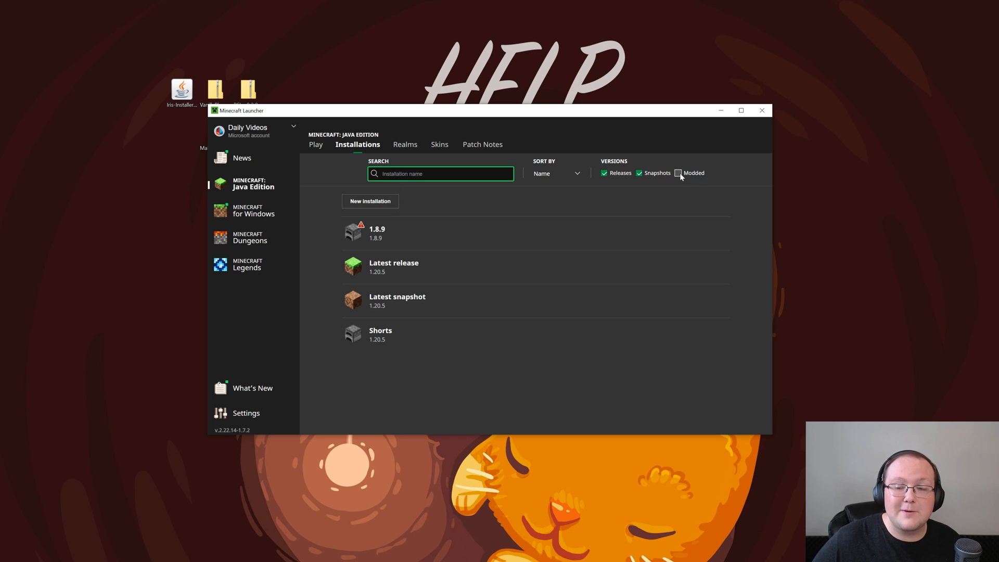
Step: Show modded installations again and launch SimpleGameHosting.com past the modded warning
click(678, 173)
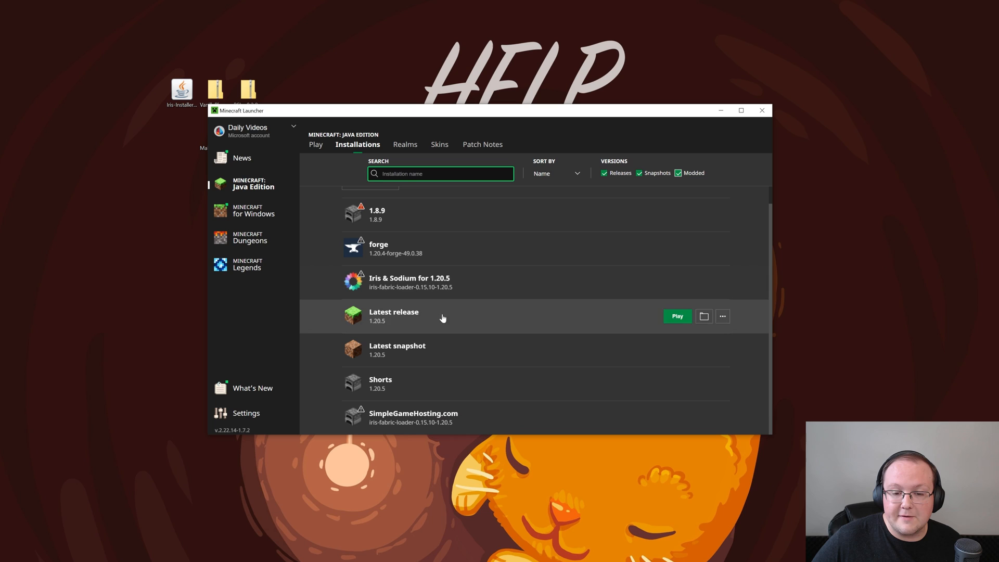
click(677, 316)
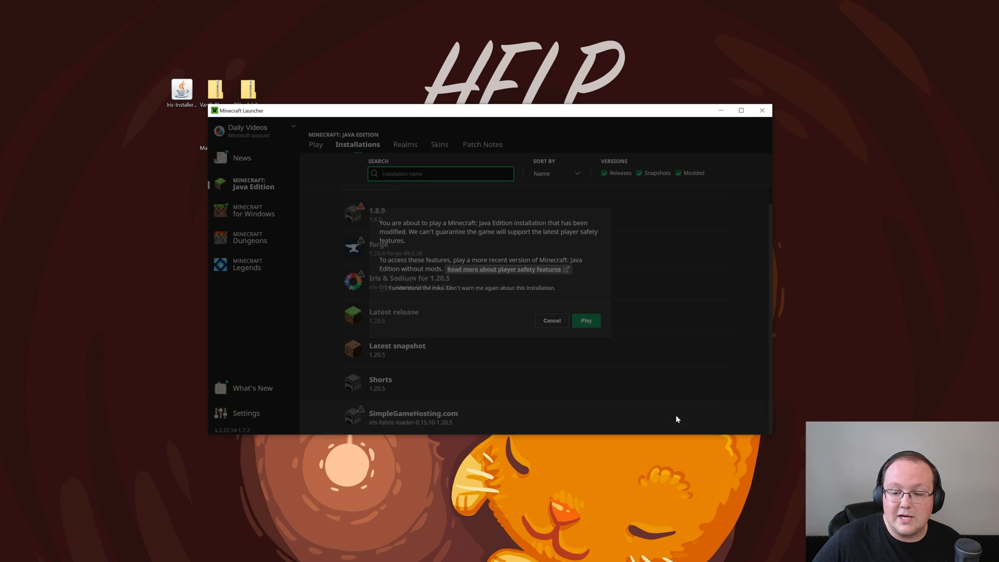
click(585, 321)
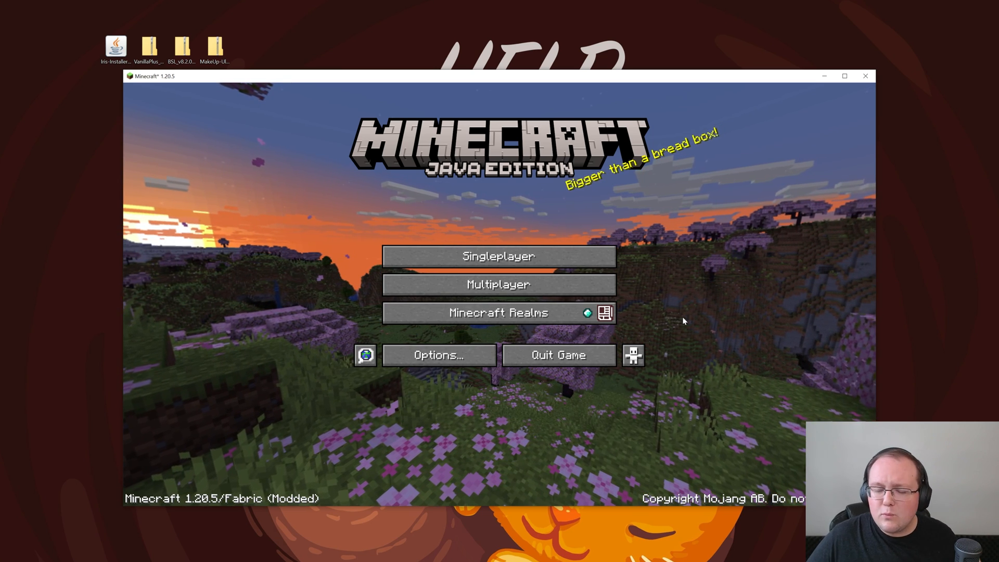
Step: Reach the Iris Shader Packs screen via Video Settings and reveal its shaderpacks folder
click(438, 355)
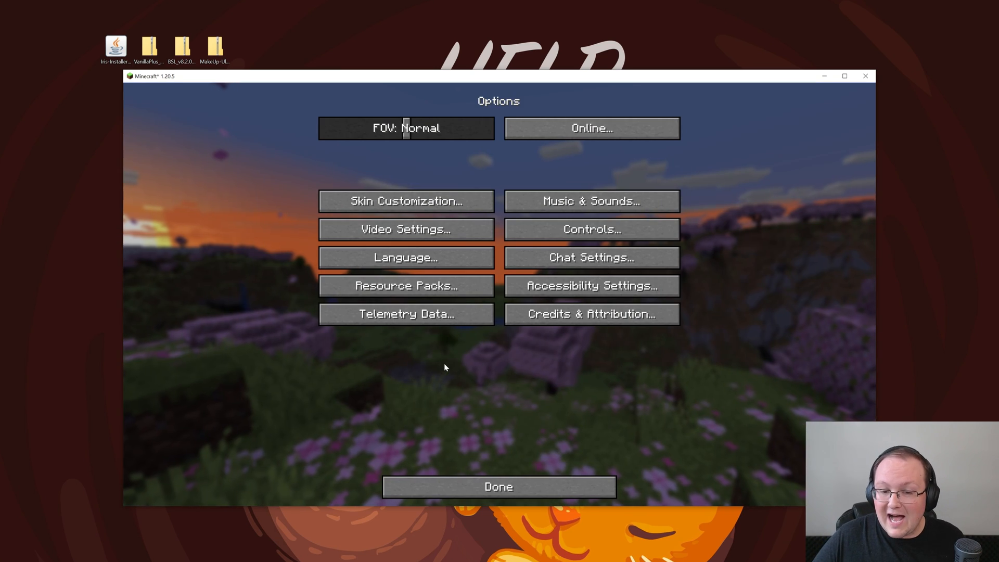
click(406, 229)
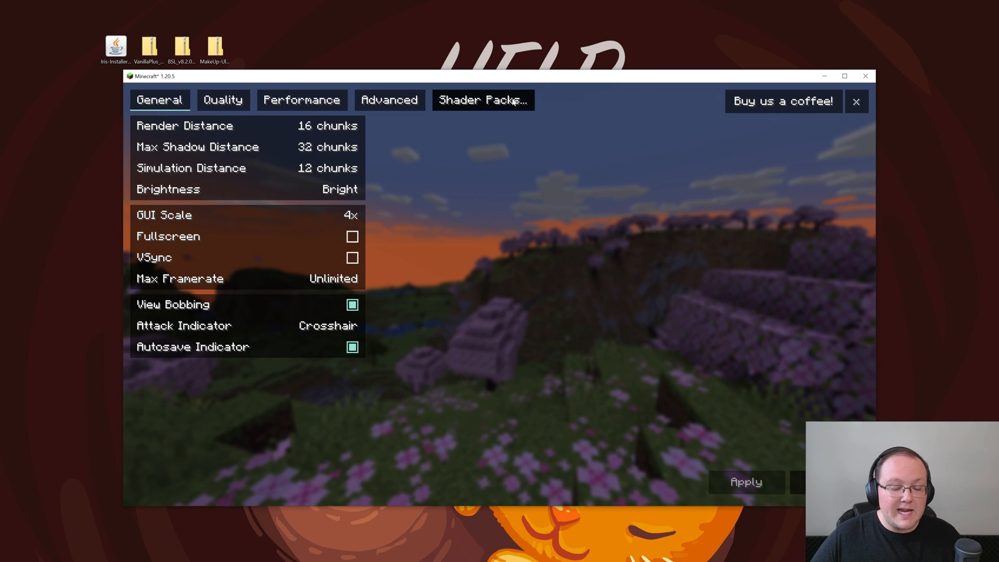
click(857, 101)
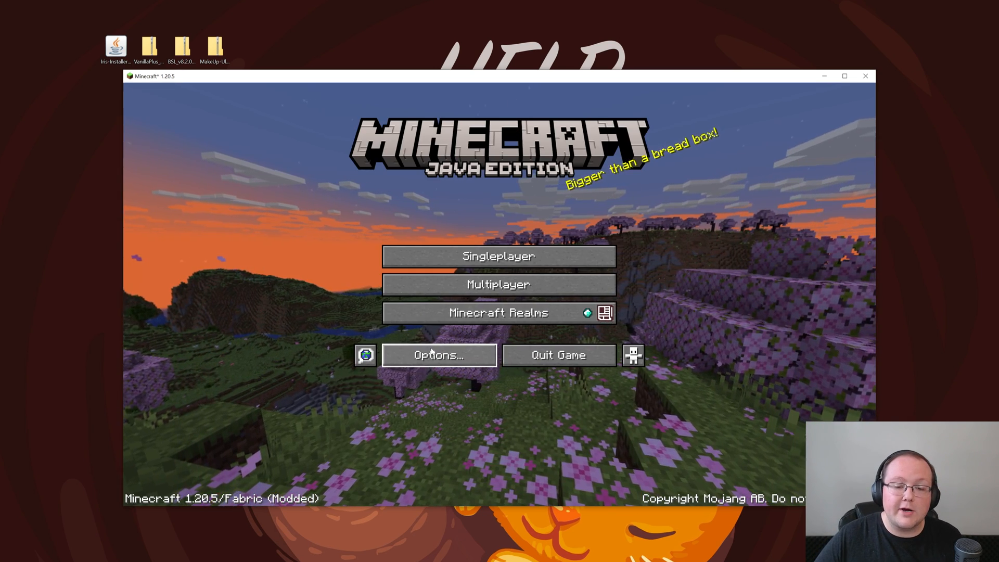
click(438, 355)
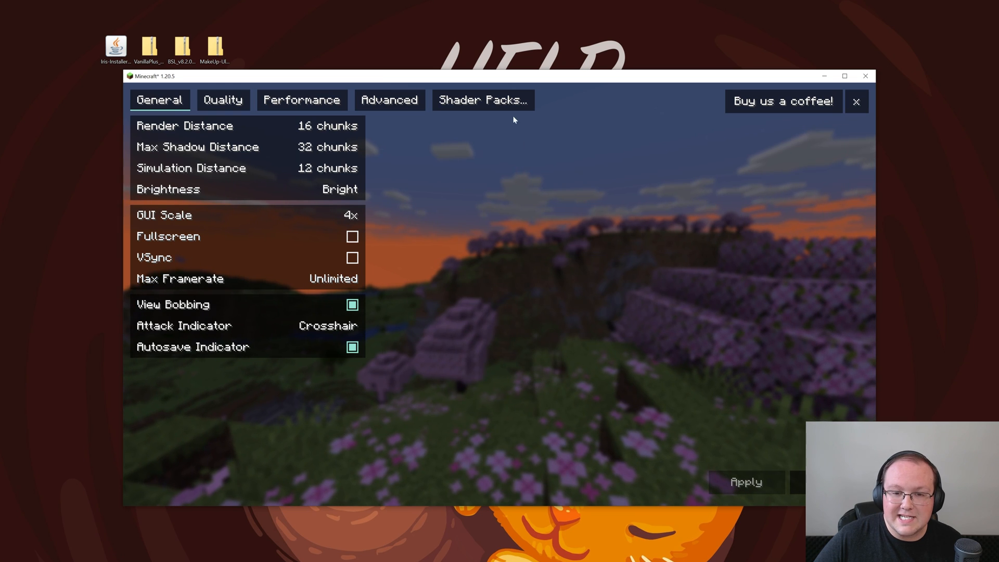
click(482, 100)
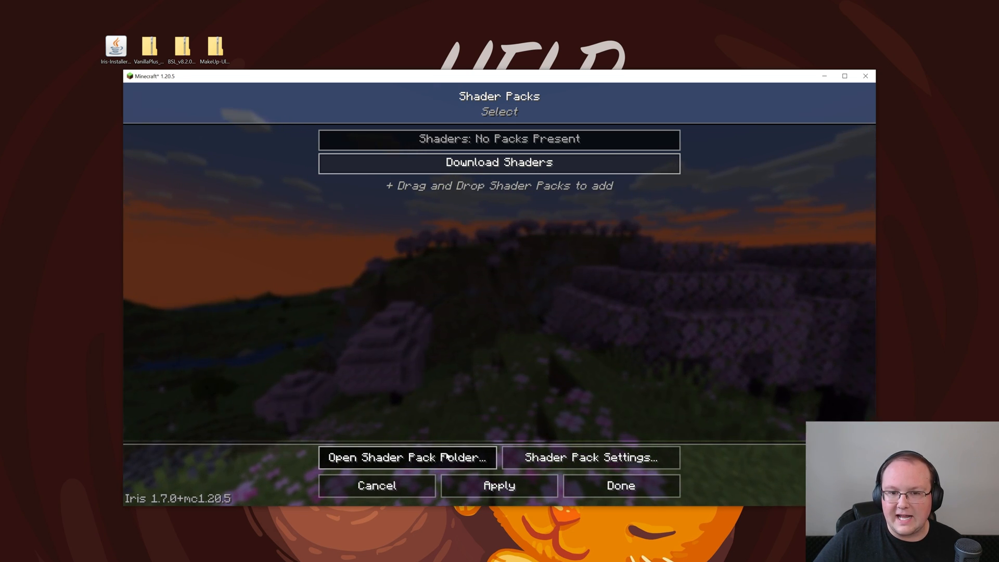
click(407, 457)
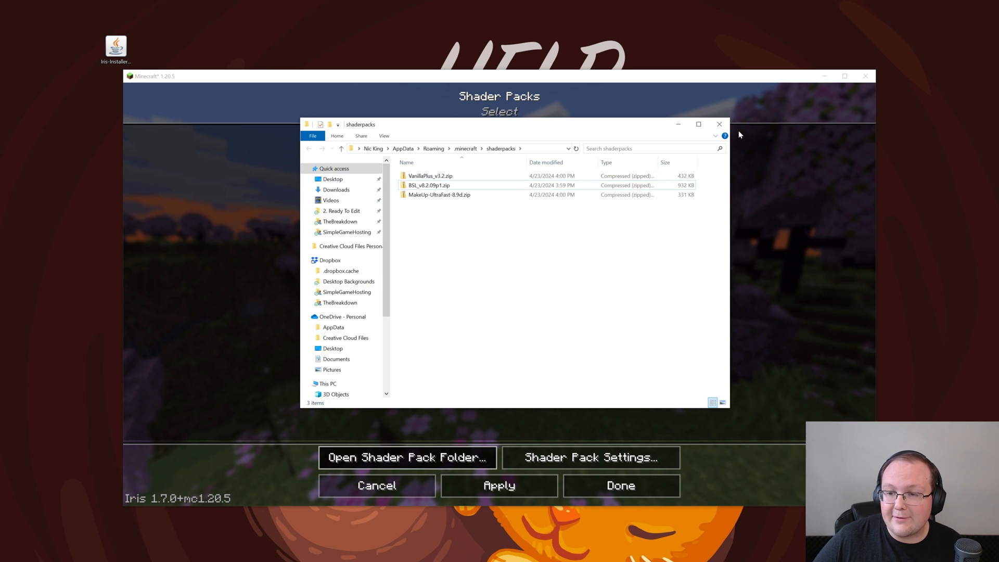
Step: Return to the Shader Packs list now showing BSL, MakeUp and VanillaPlus
click(719, 124)
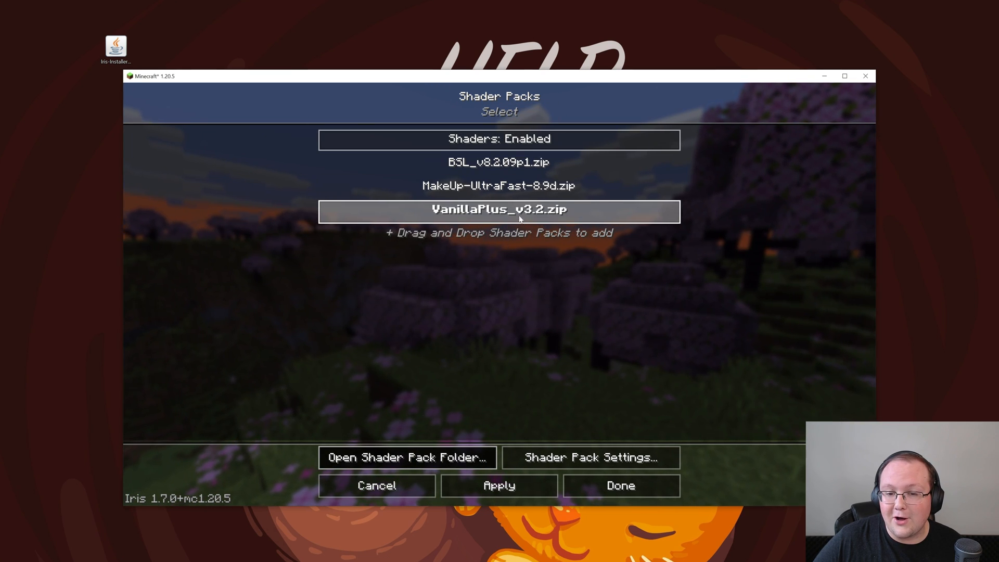
Step: Select BSL_v8.2.09p1.zip and apply it as the active shader pack
click(498, 163)
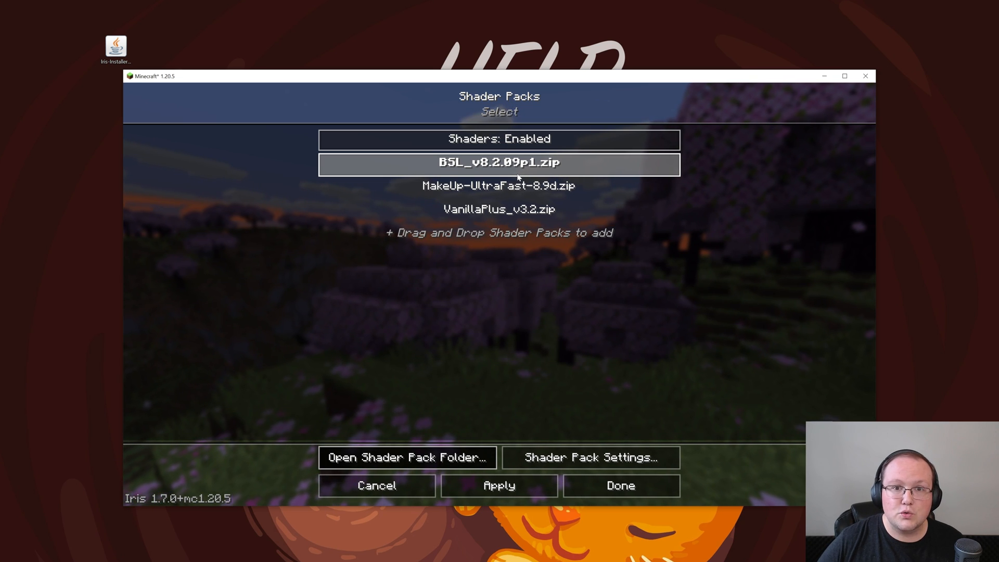
click(499, 209)
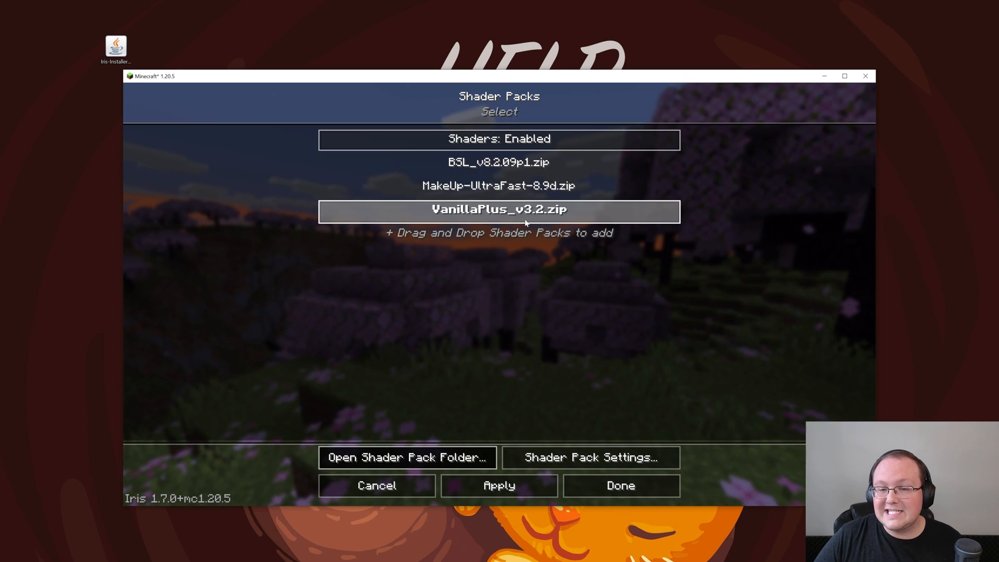
click(498, 162)
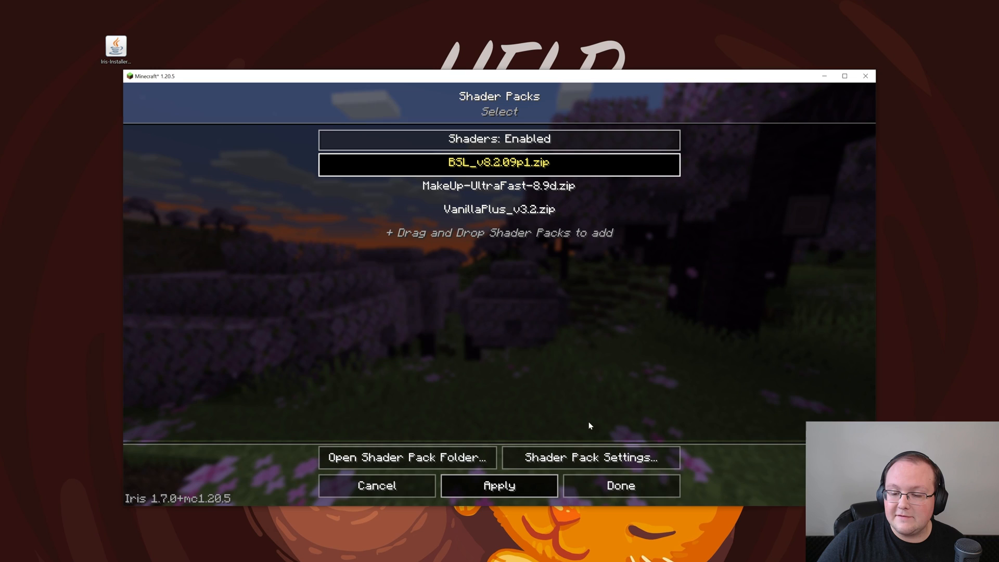
Step: Set the BSL profile to Medium, leave the settings and head to Multiplayer
click(591, 457)
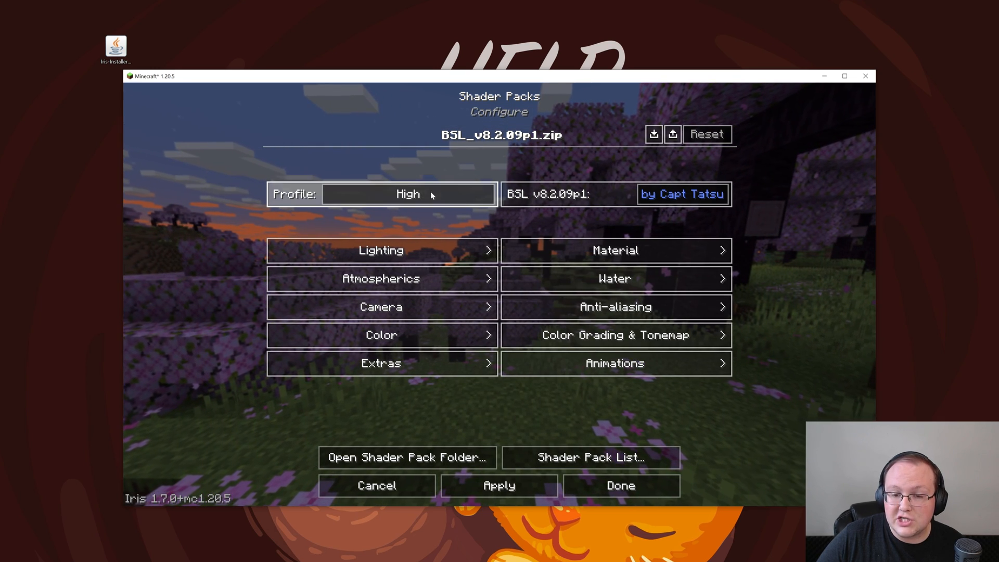
mouse_move(408, 194)
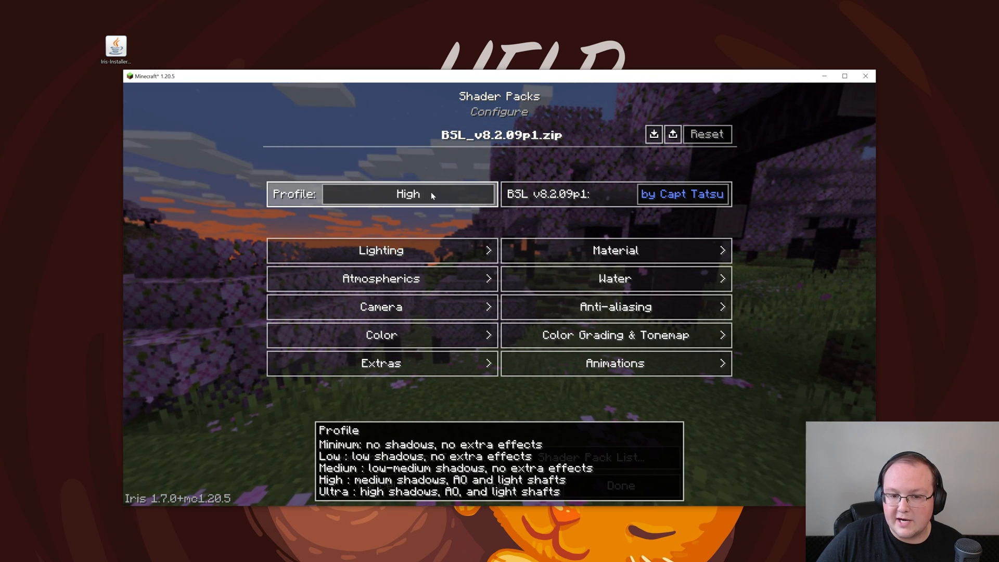
click(407, 195)
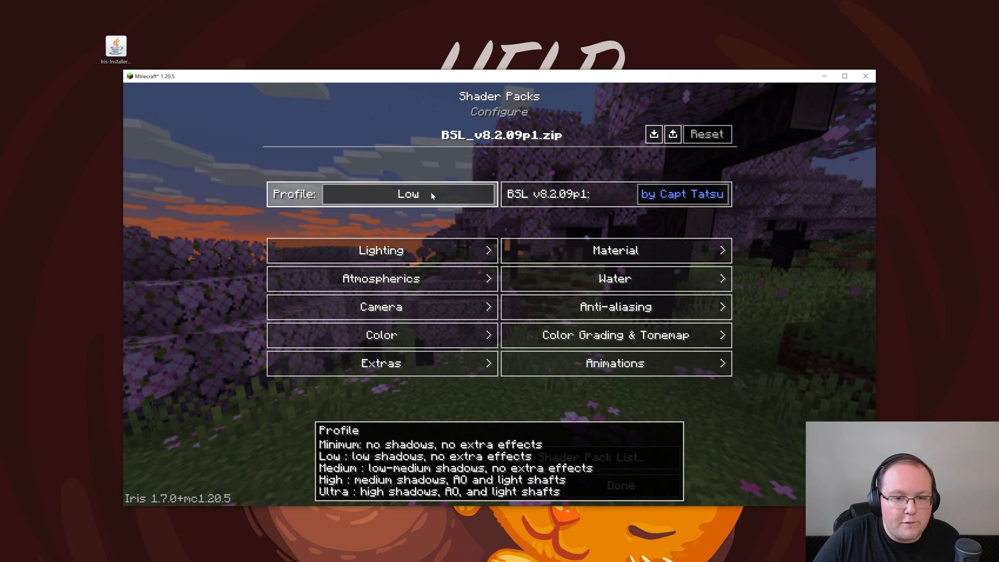
click(407, 194)
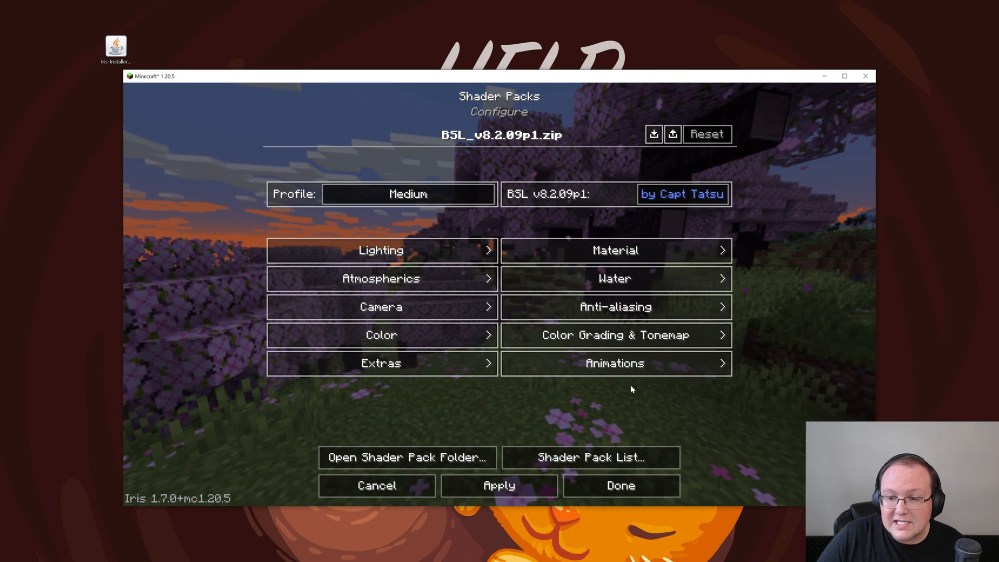
click(381, 362)
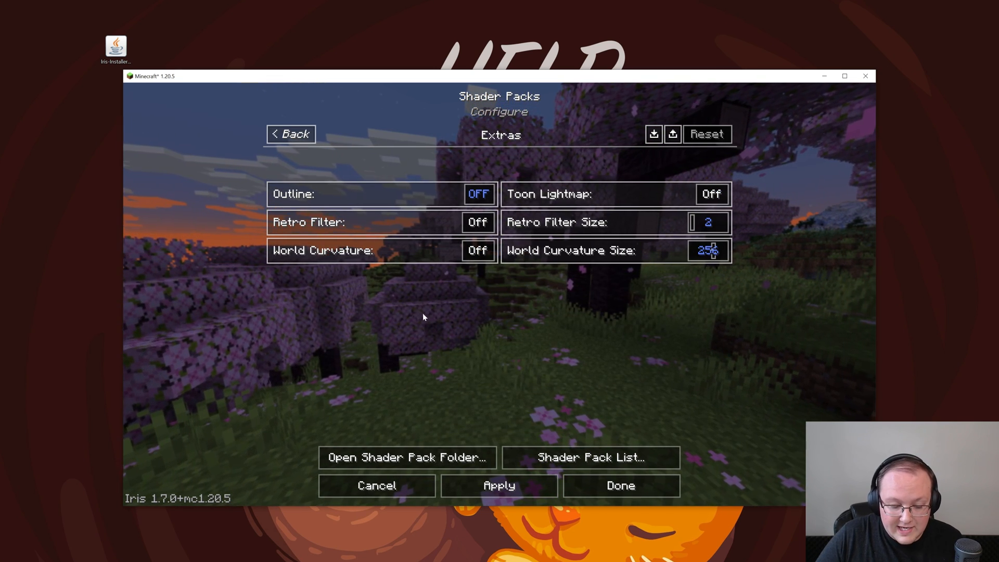
click(290, 134)
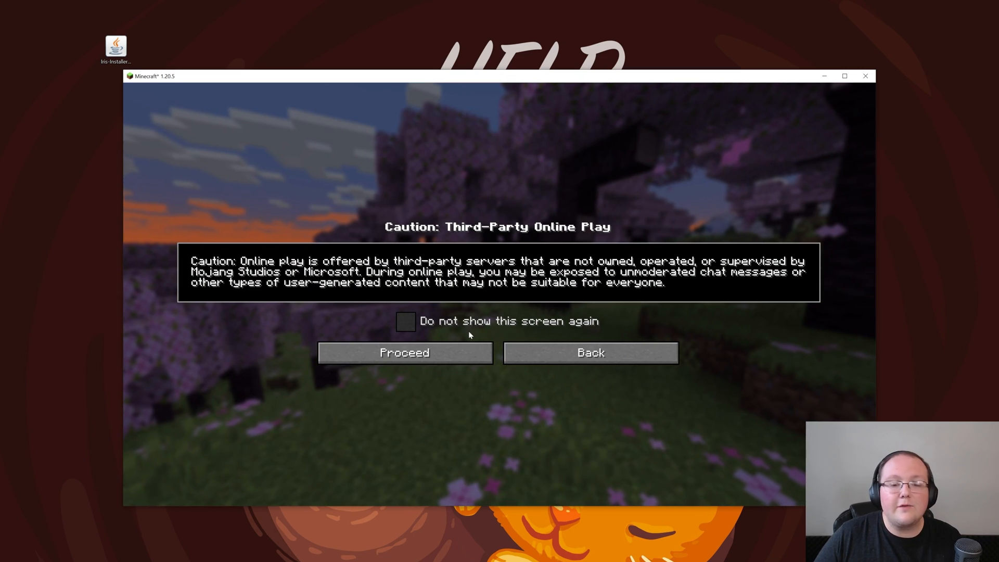
Step: Proceed past the third-party online play caution to join the server
click(404, 353)
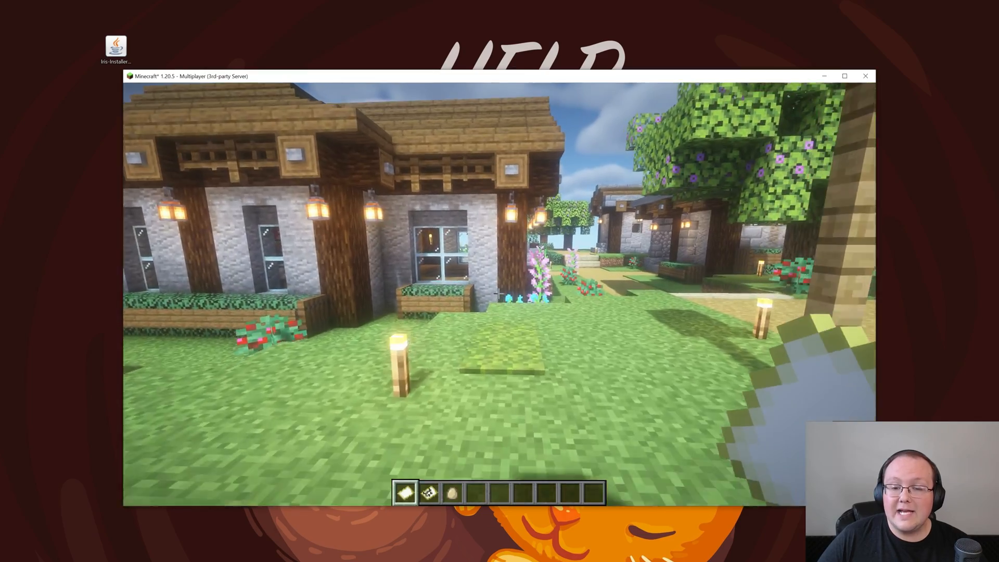
mouse_move(500, 292)
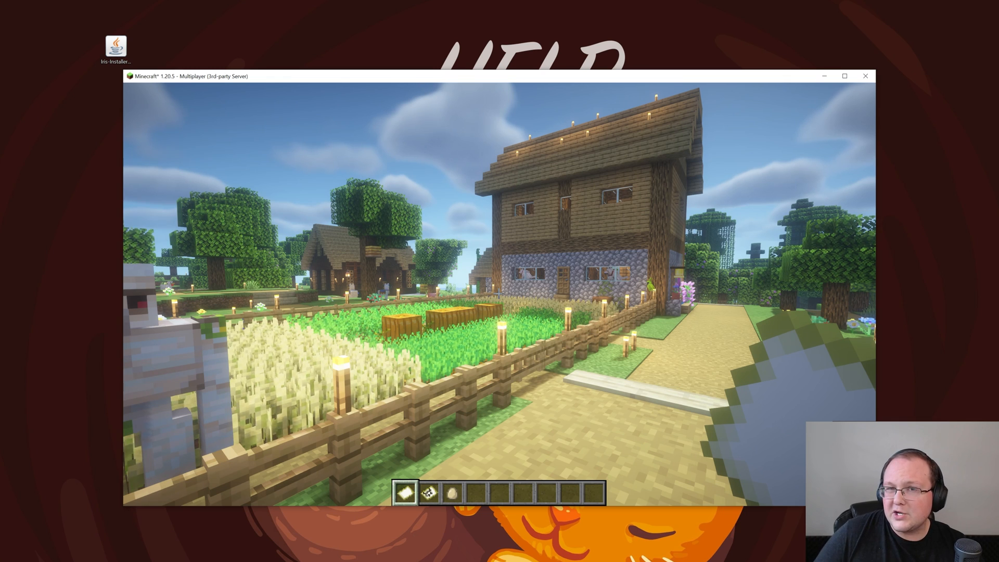
Step: Select and apply MakeUp-UltraFast-8.9d.zip as the active shader pack
key(Escape)
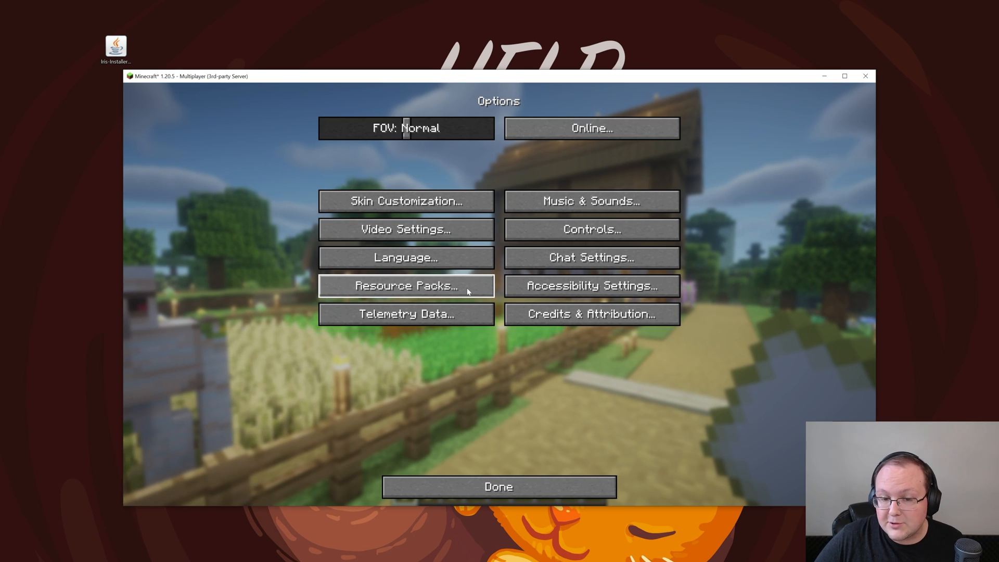
click(405, 285)
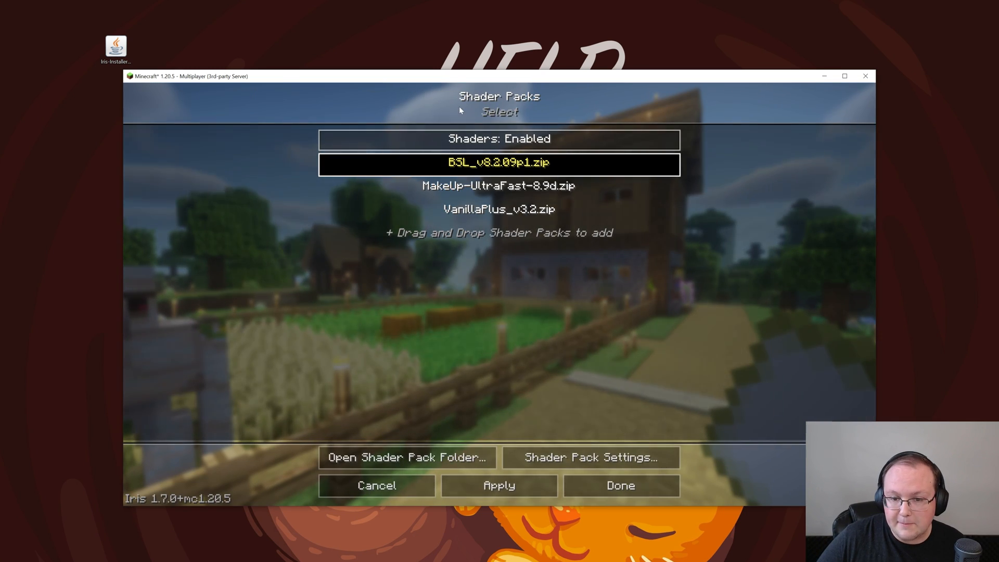
click(499, 185)
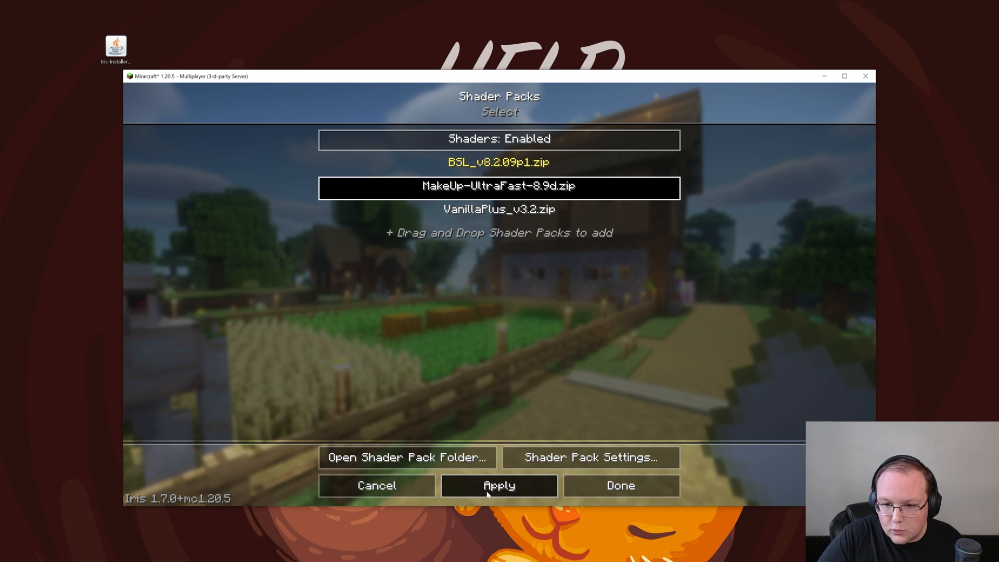
click(499, 186)
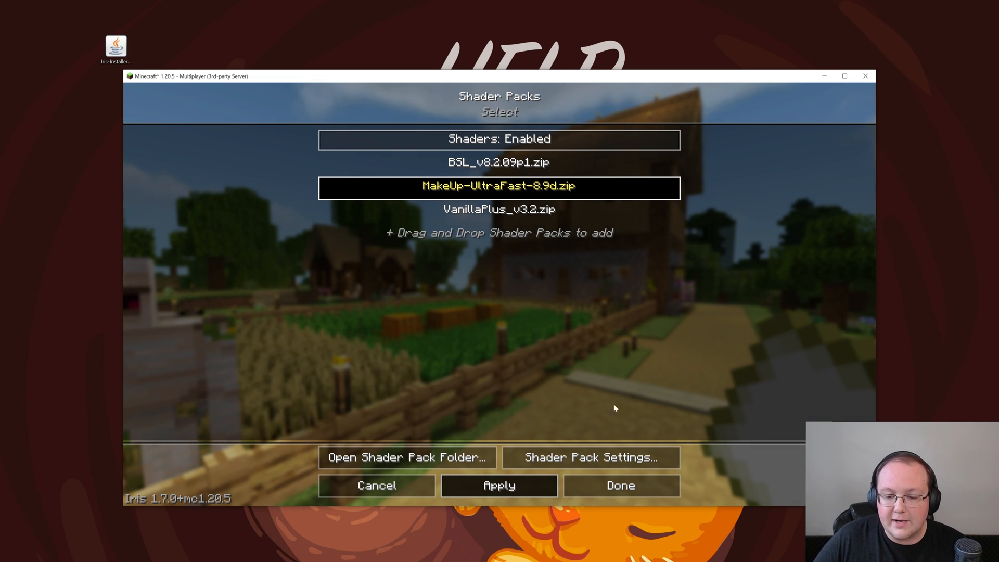
Step: Set the MakeUp UltraFast profile from Extreme to High and return to the game
click(591, 457)
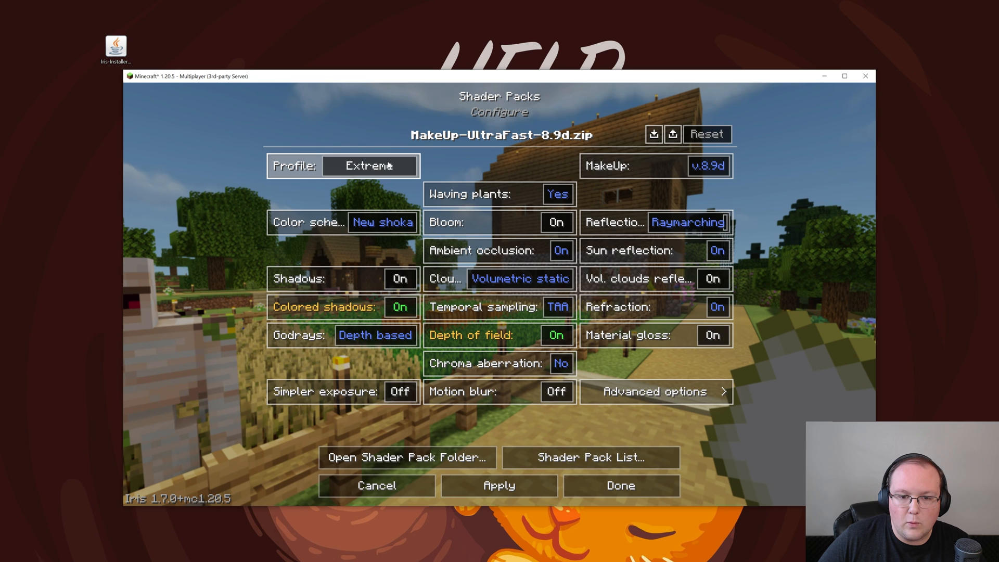
click(369, 165)
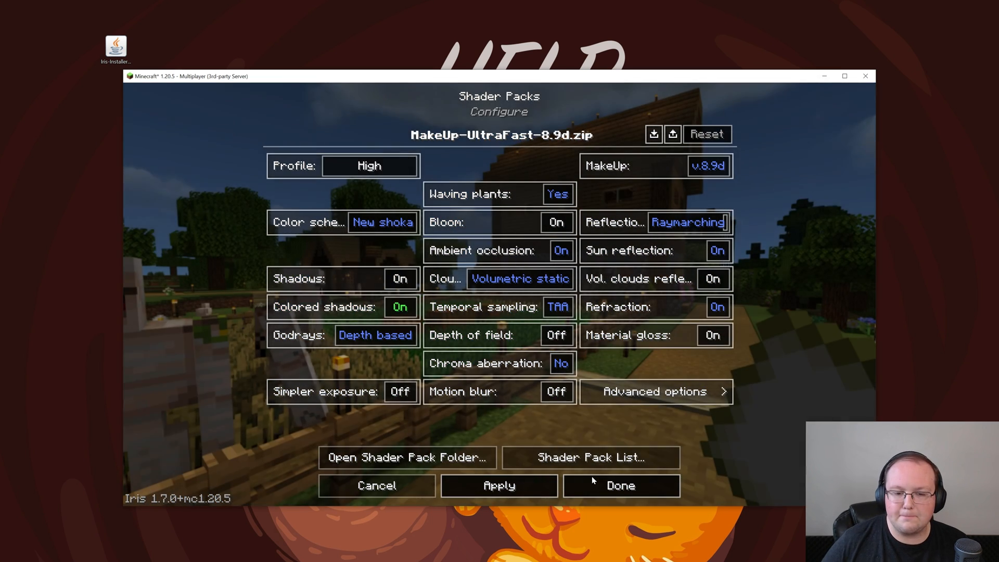
click(619, 485)
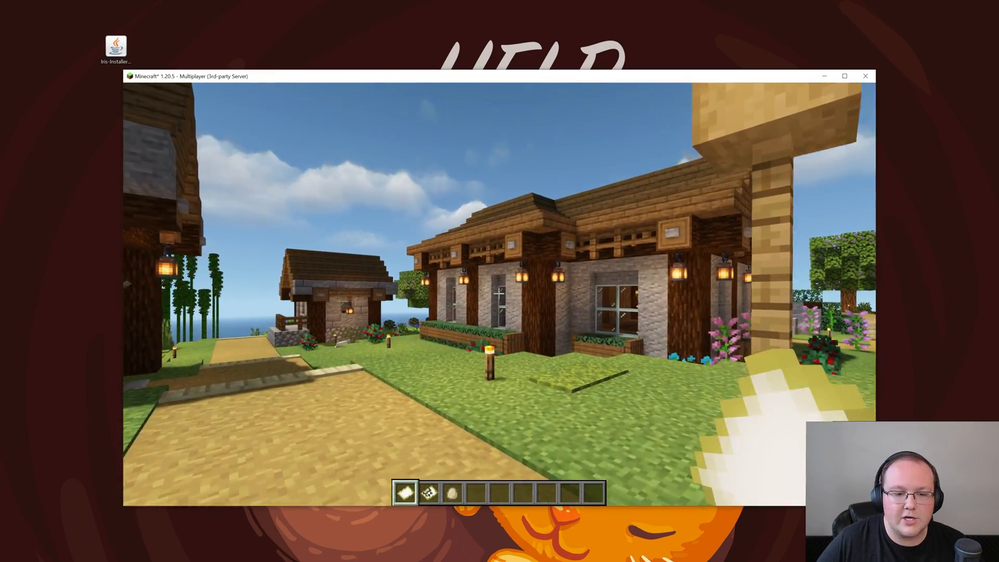
Step: Switch the active shader pack to VanillaPlus_v3.2.zip and resume playing
key(Escape)
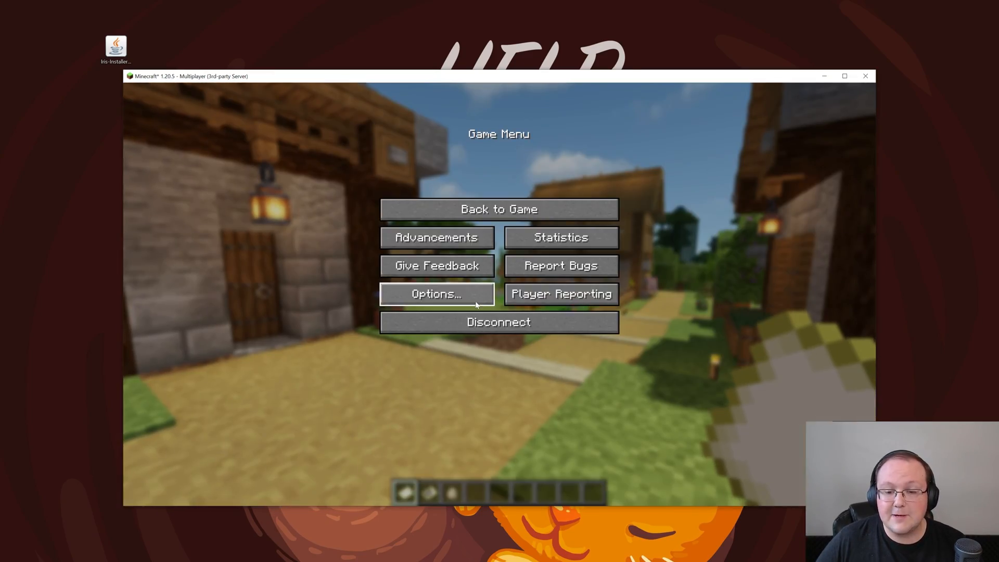
click(436, 294)
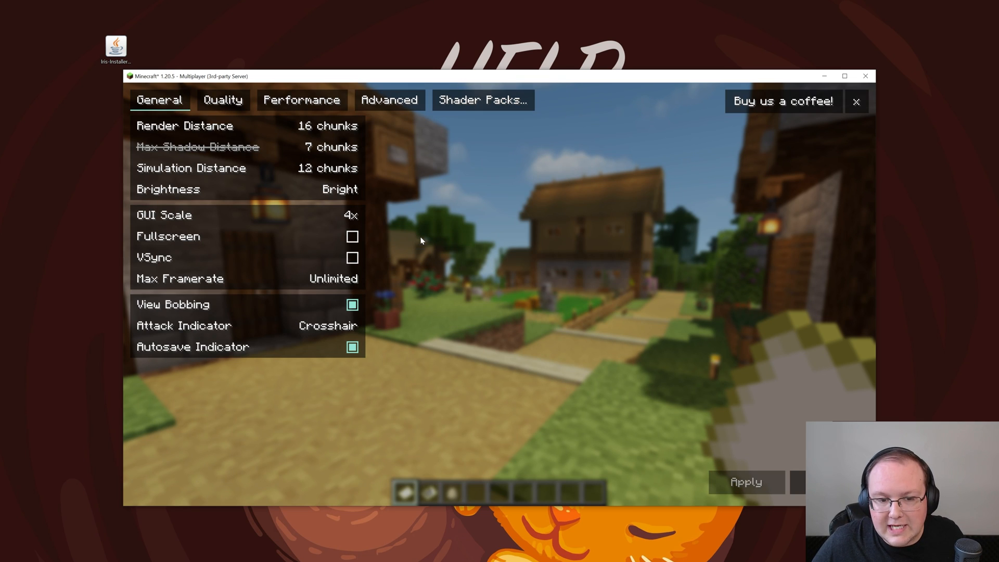
click(482, 100)
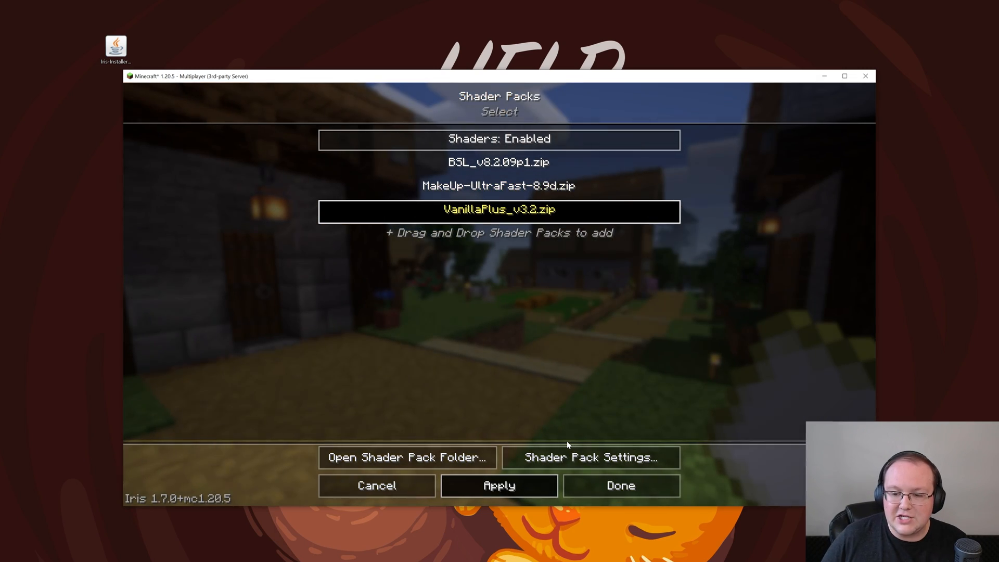
click(619, 485)
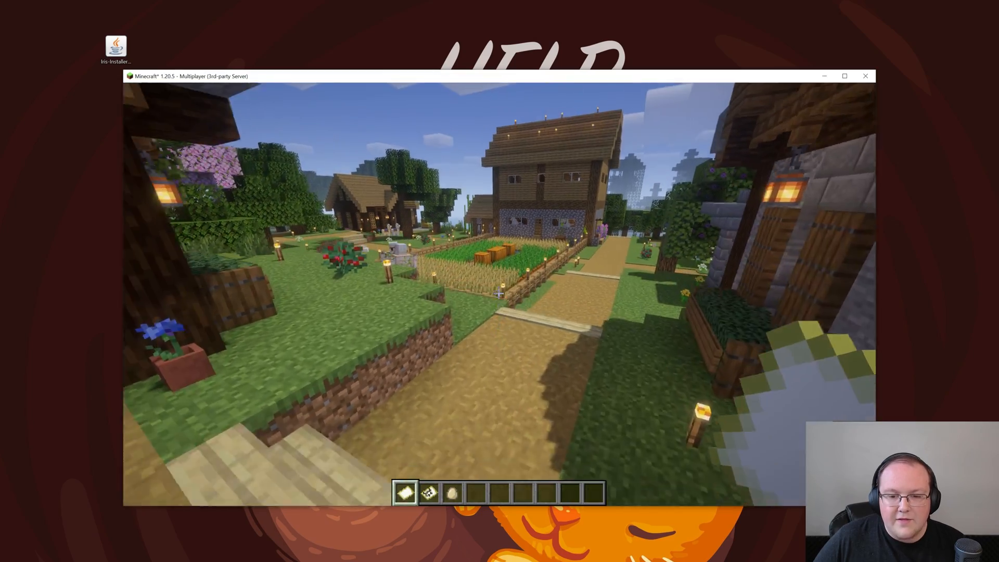
mouse_move(500, 288)
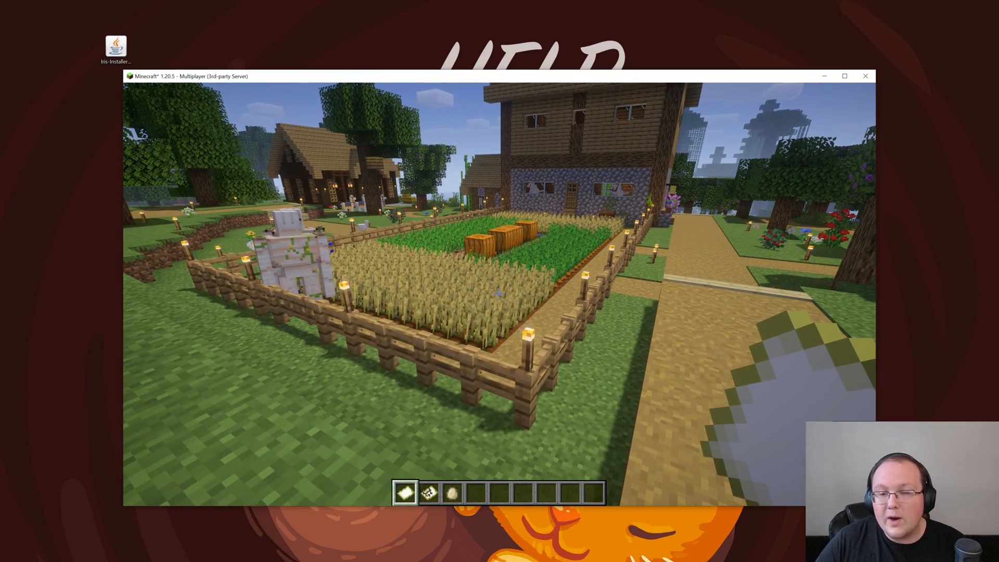